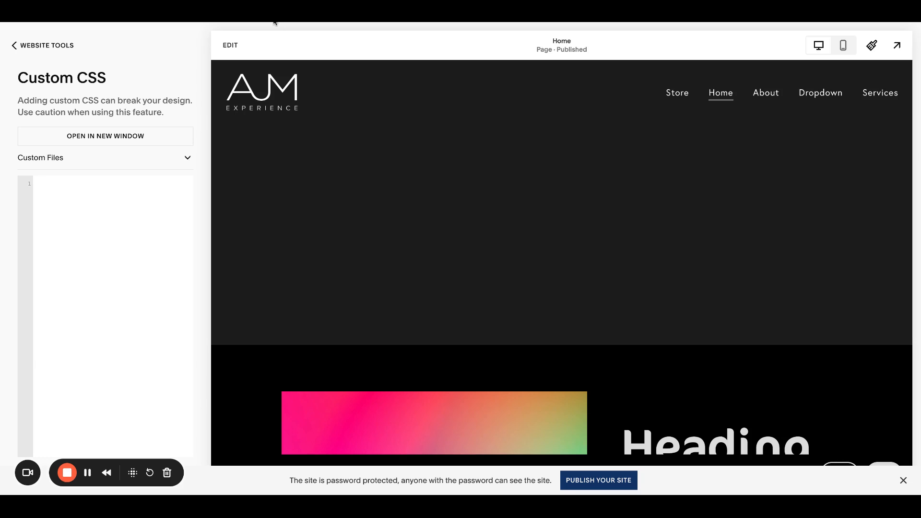
mouse_move(167, 50)
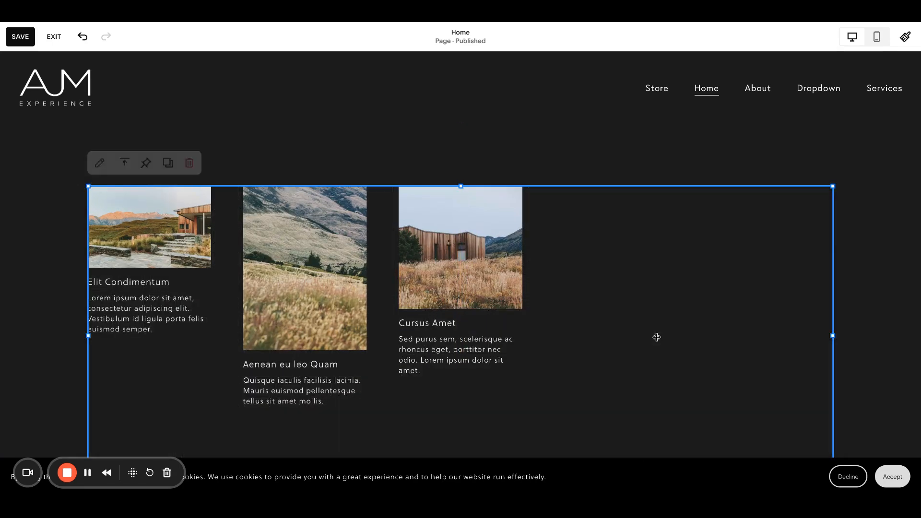
Scroll the Home page down to the summary block of three sample items
scroll(down, 3)
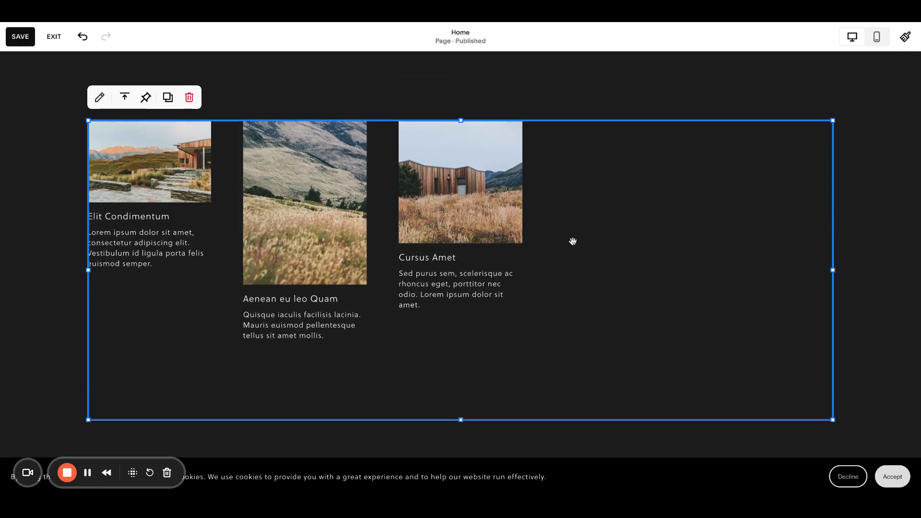
mouse_move(440, 307)
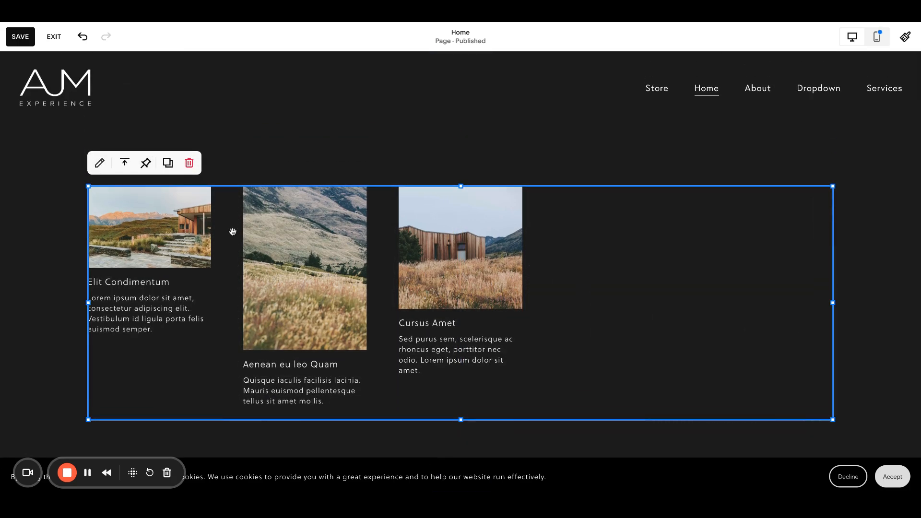
Set the summary block's content source to the Blog page
click(99, 163)
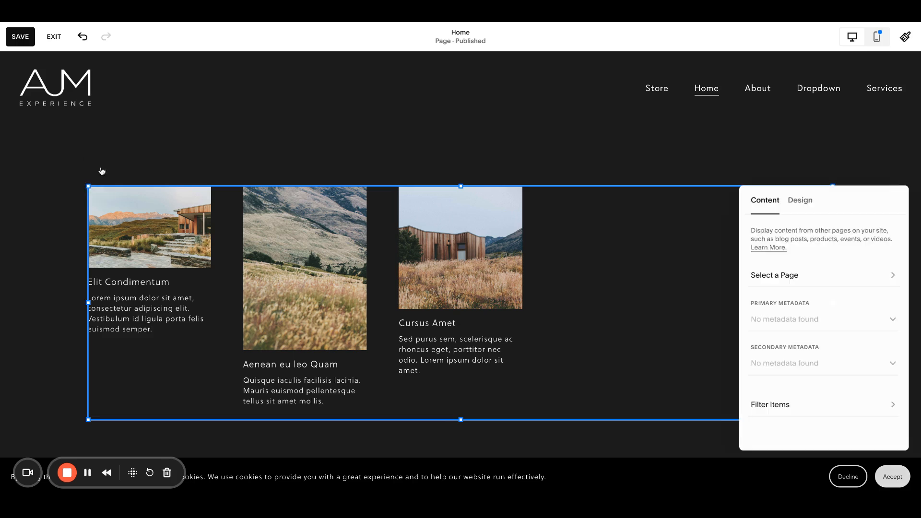
mouse_move(833, 272)
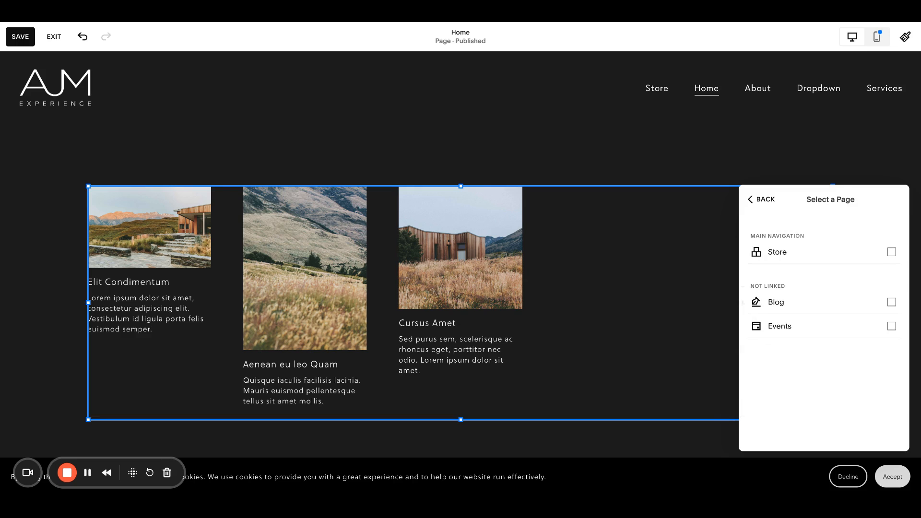
mouse_move(806, 295)
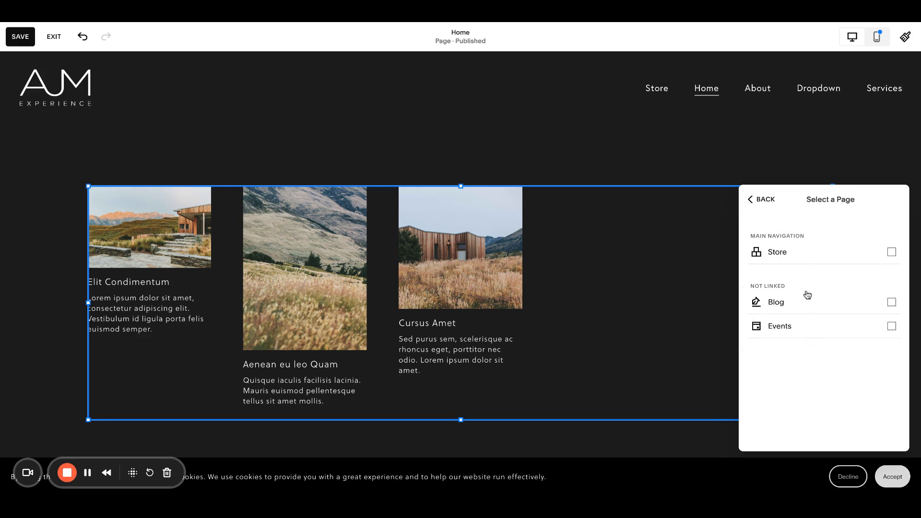
mouse_move(800, 264)
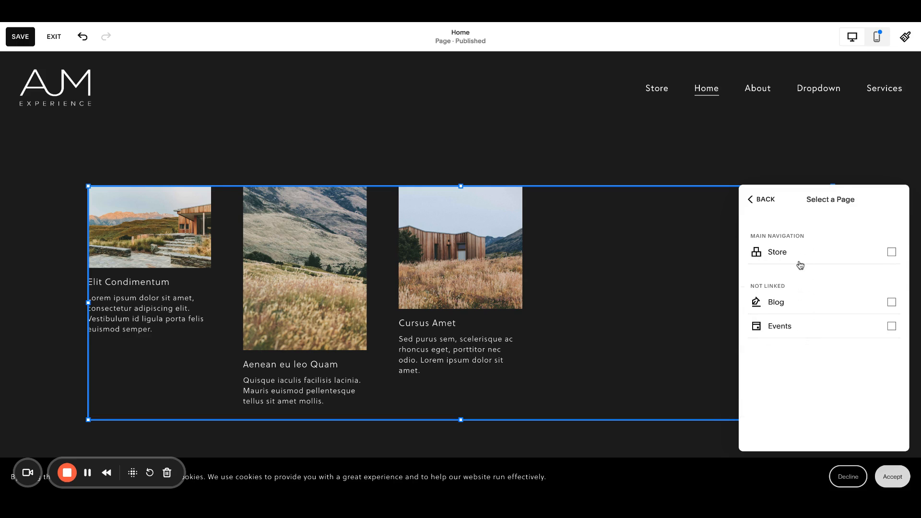
mouse_move(810, 308)
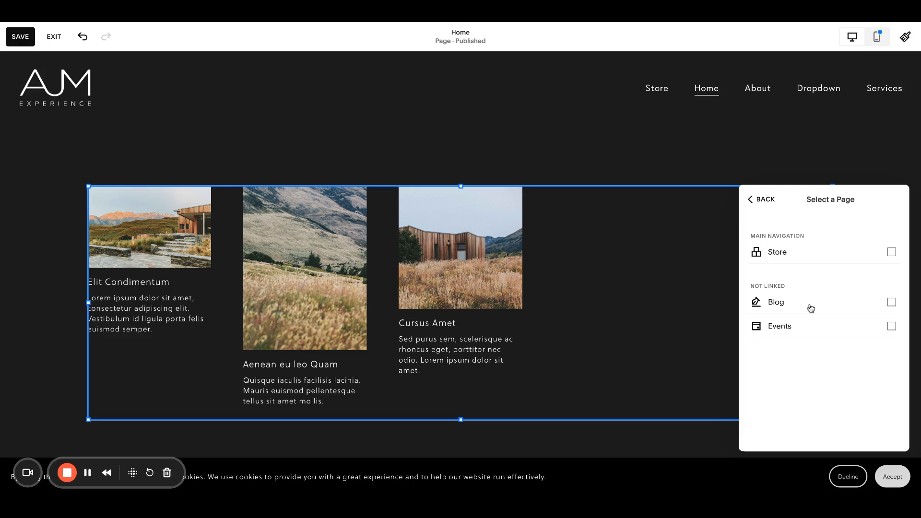
mouse_move(807, 336)
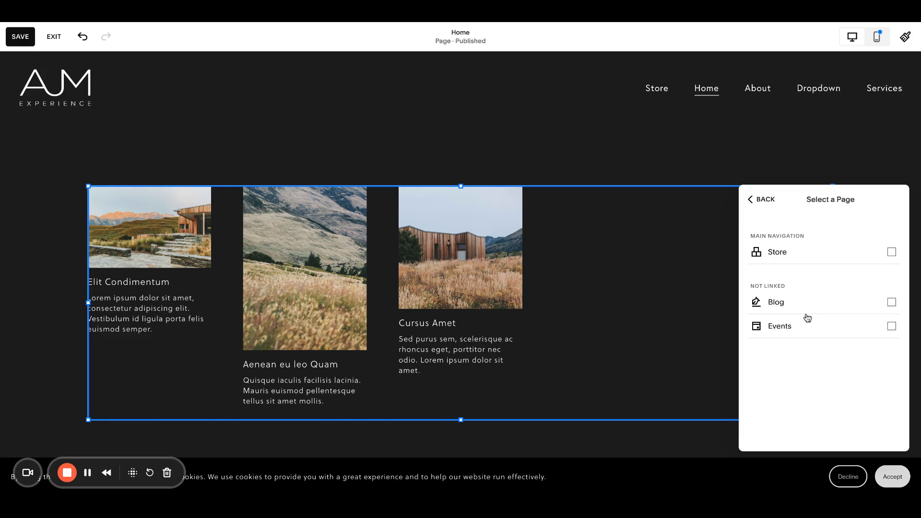
mouse_move(806, 326)
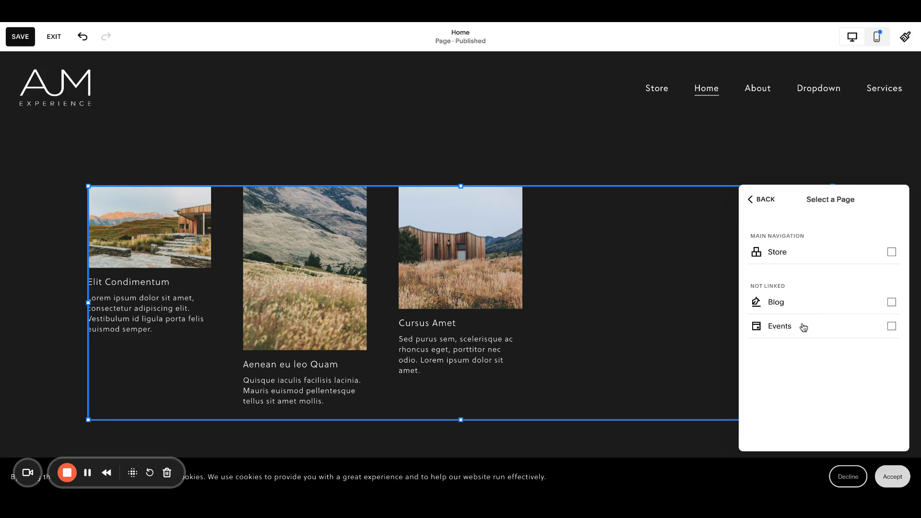
click(890, 303)
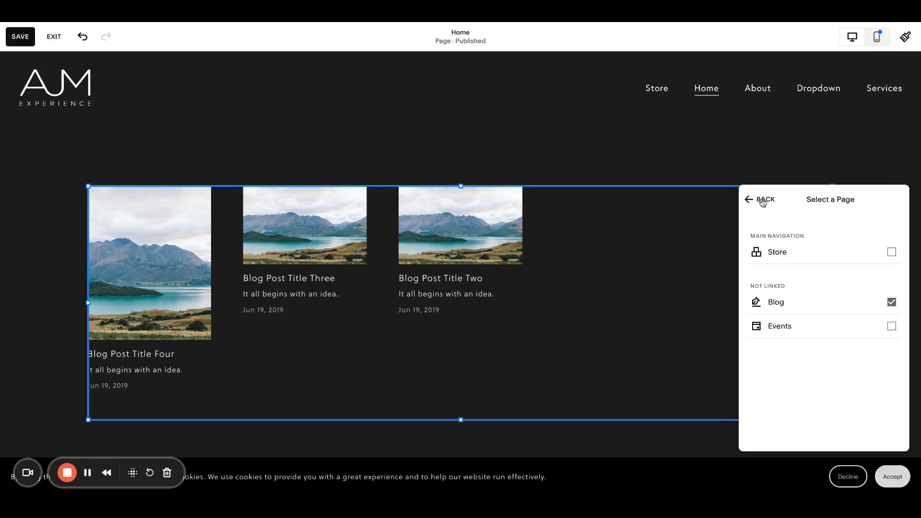
Set the summary block's Primary Metadata to None so post dates are hidden
click(760, 200)
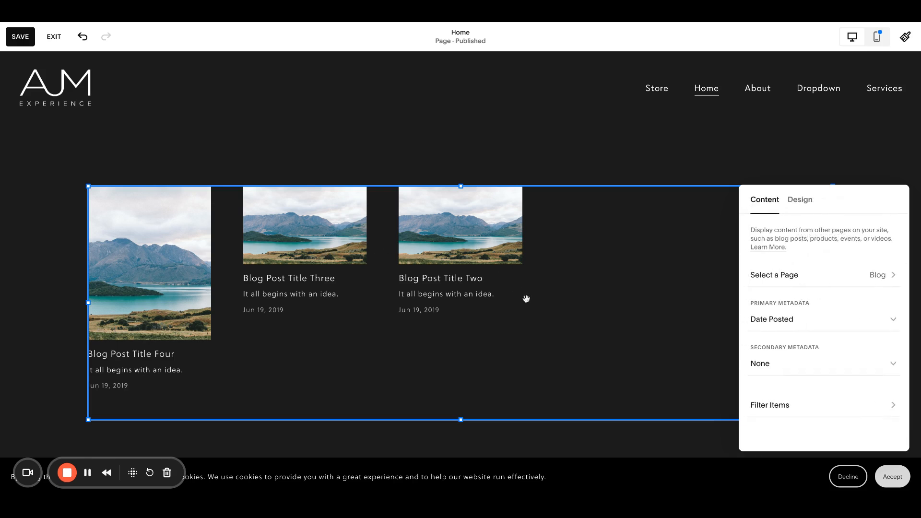
mouse_move(717, 299)
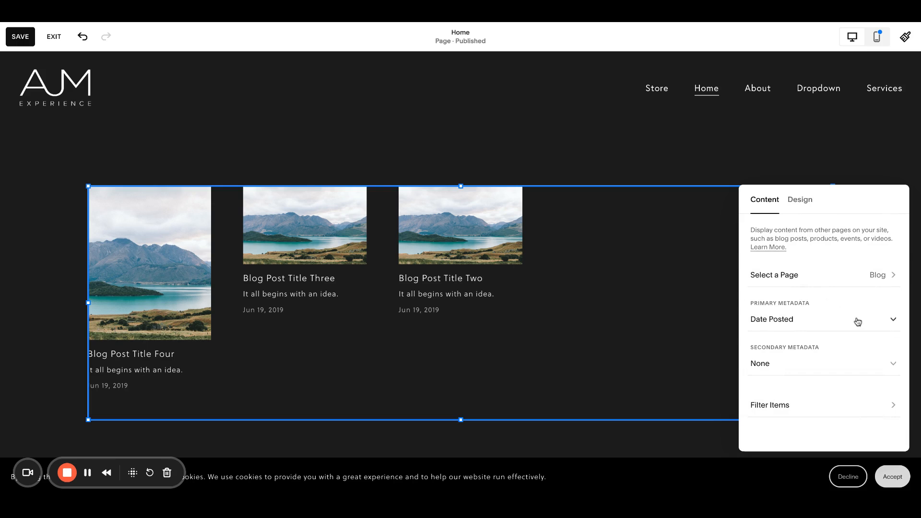
click(823, 318)
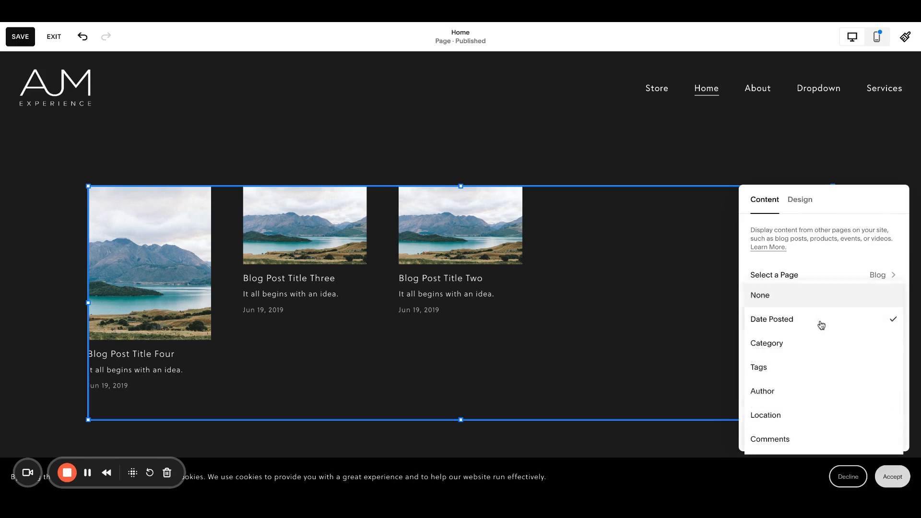
click(760, 294)
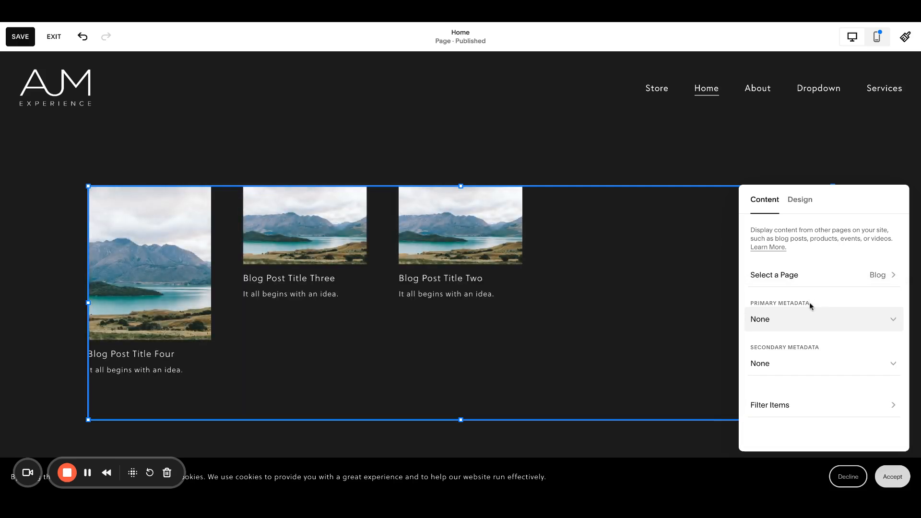
click(822, 319)
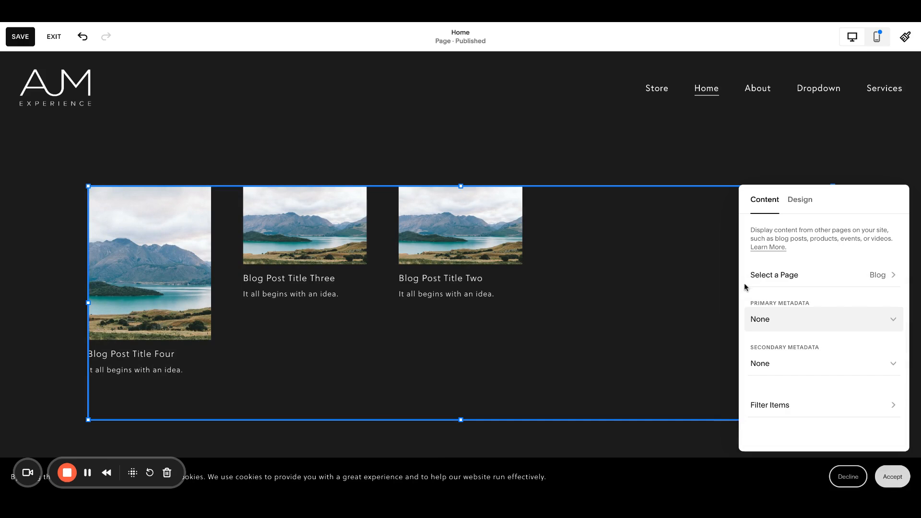
mouse_move(784, 362)
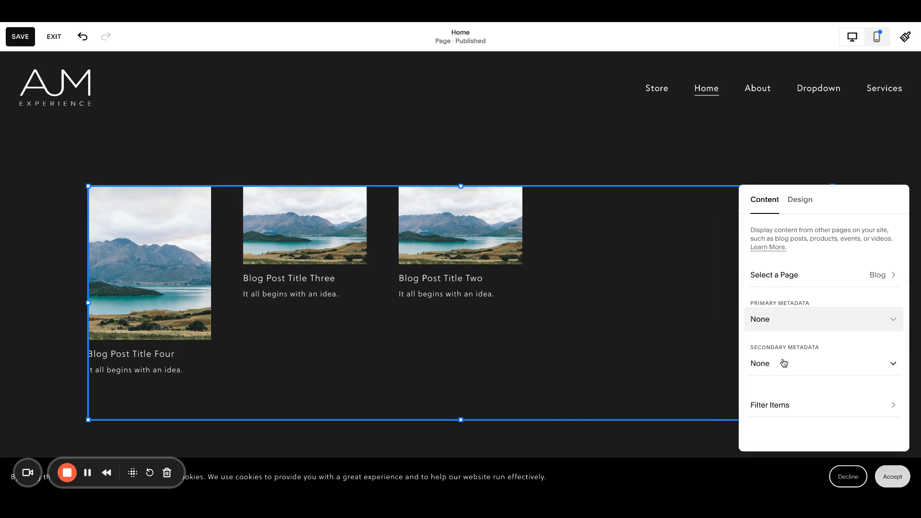
mouse_move(806, 349)
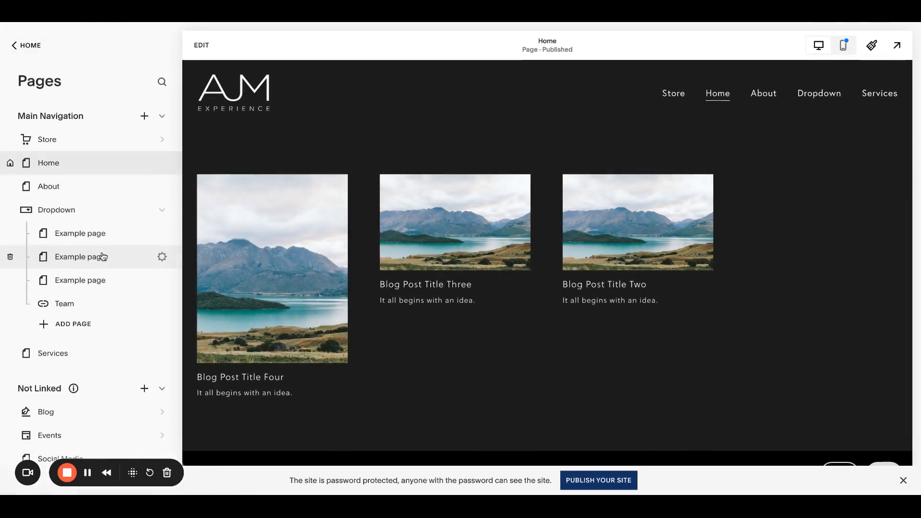
Add categories 'Test Category' and 'Other Test Category' to Blog Post Title One and save
scroll(down, 3)
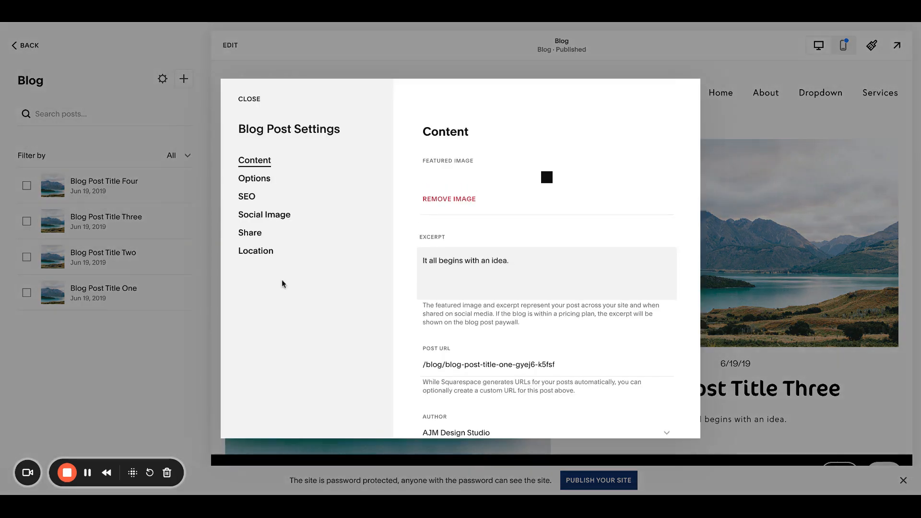
click(254, 178)
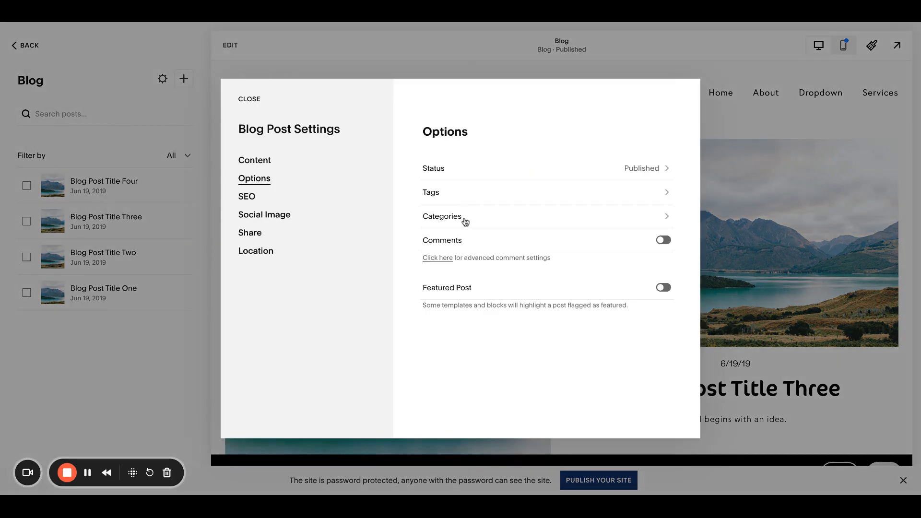
text(Test Cat)
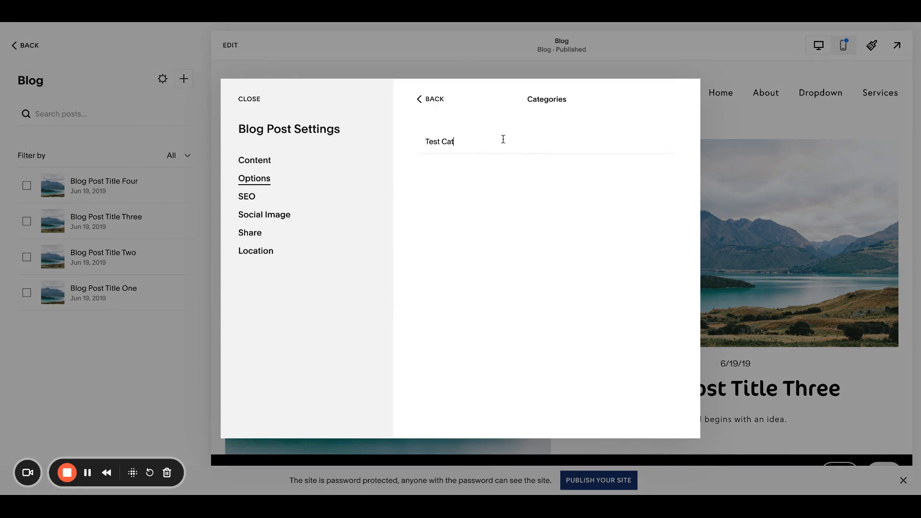
key(Enter)
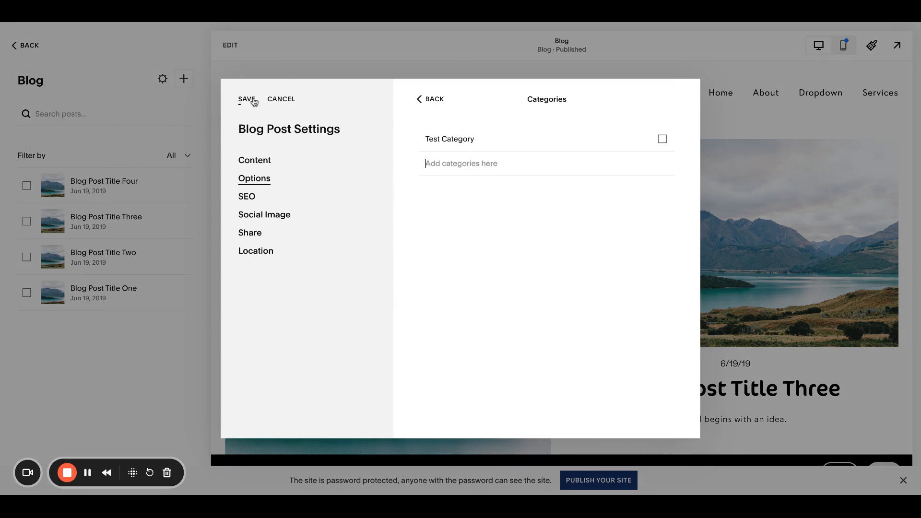
click(247, 98)
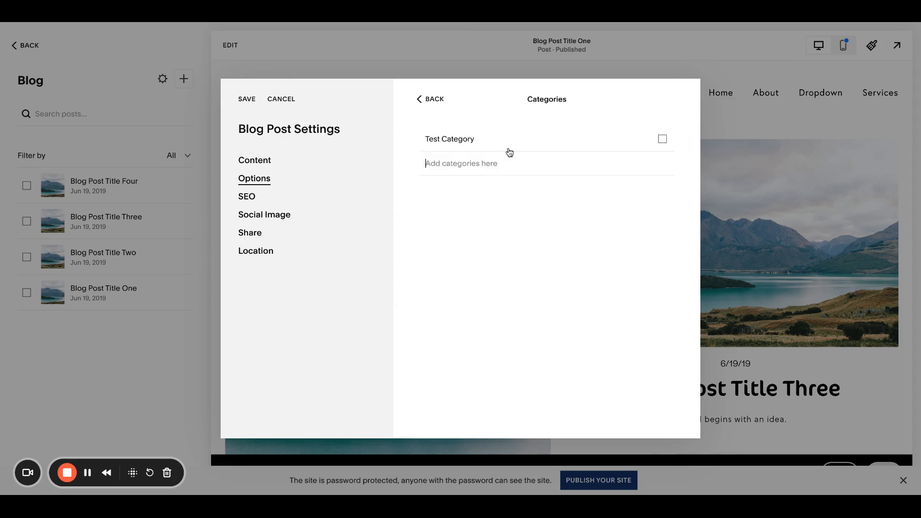
text(Other T)
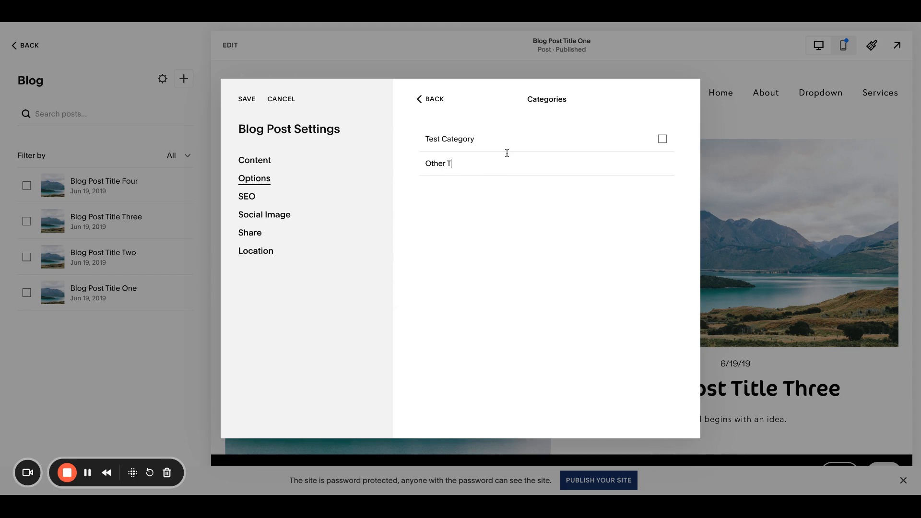
text(Other Test Category)
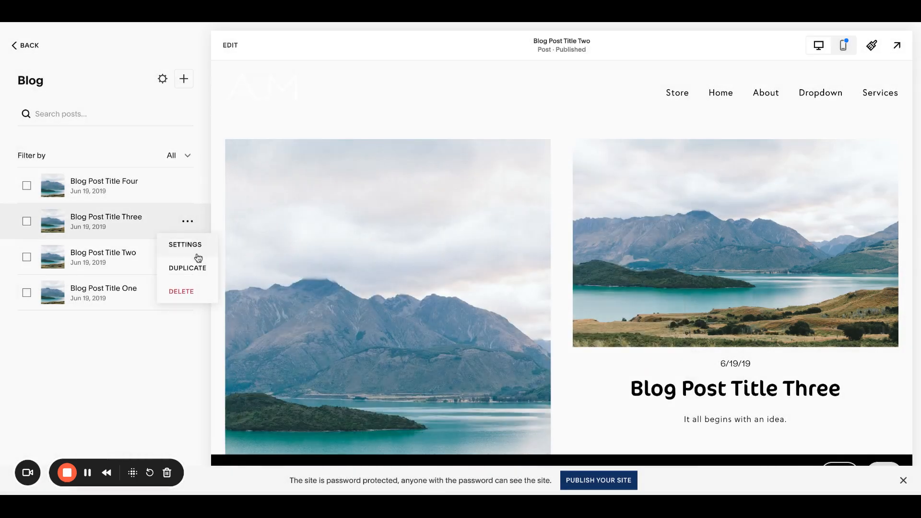
Add 'Test Category' to another blog post's categories
click(185, 244)
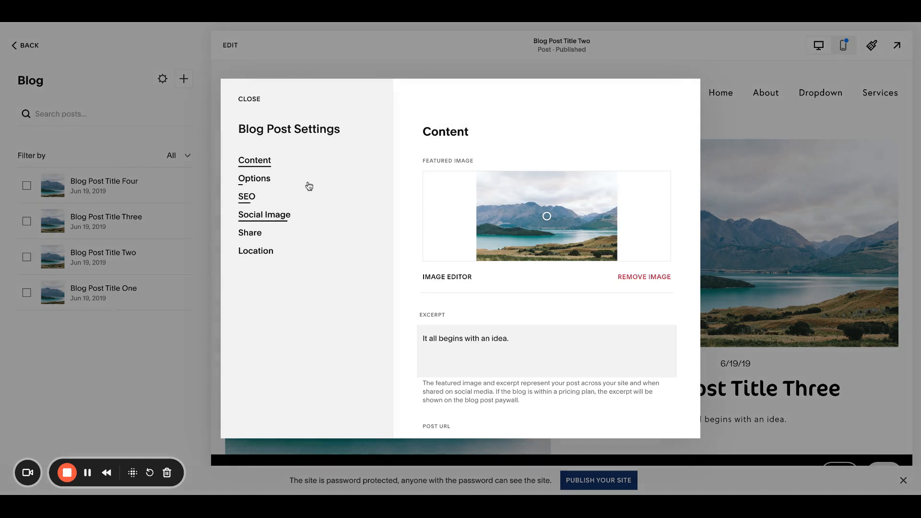
click(254, 178)
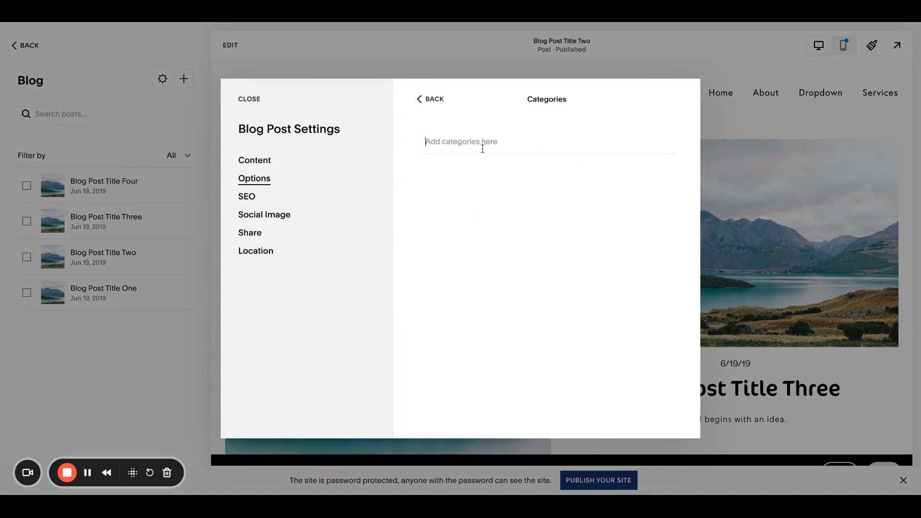
text(Test Category)
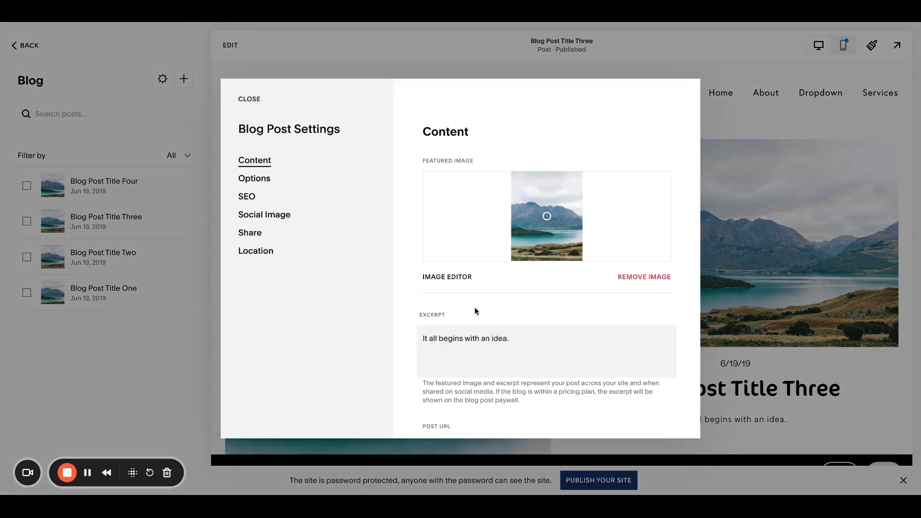
Mark Blog Post Title Three as a Featured Post and save its settings
scroll(down, 3)
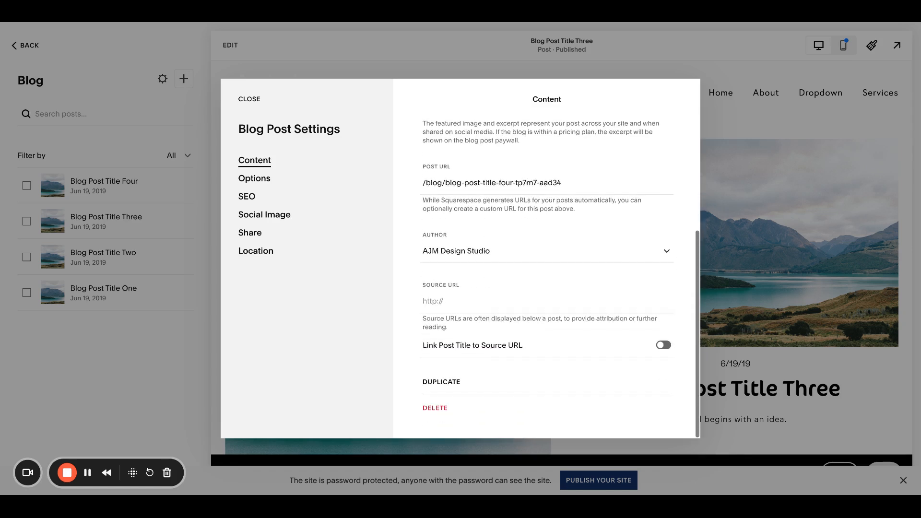
click(254, 178)
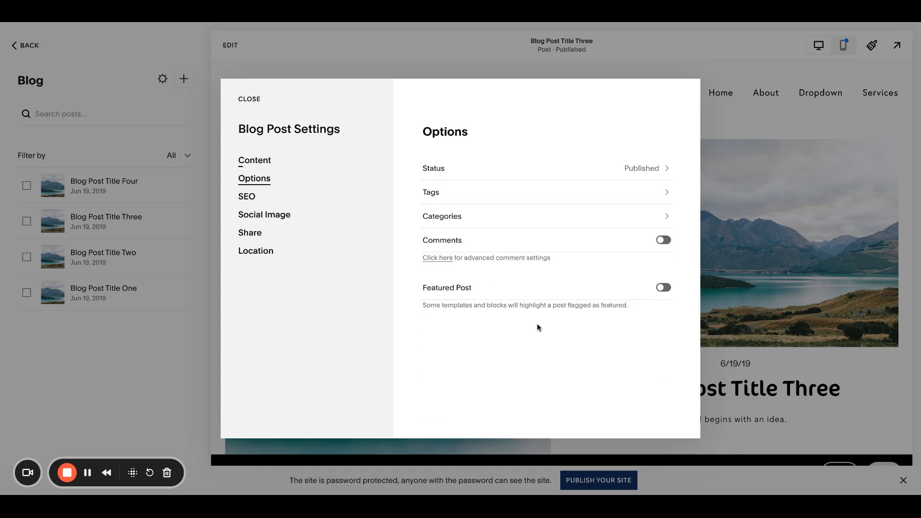
click(663, 287)
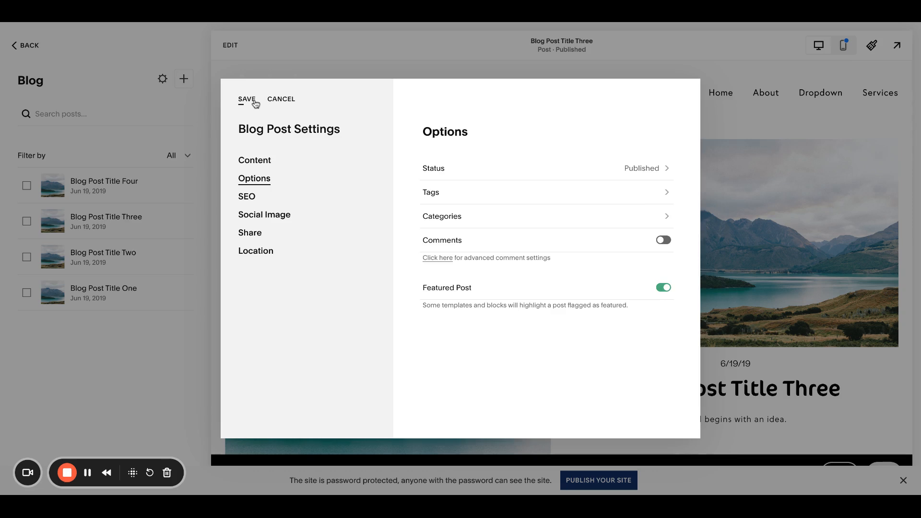
click(247, 99)
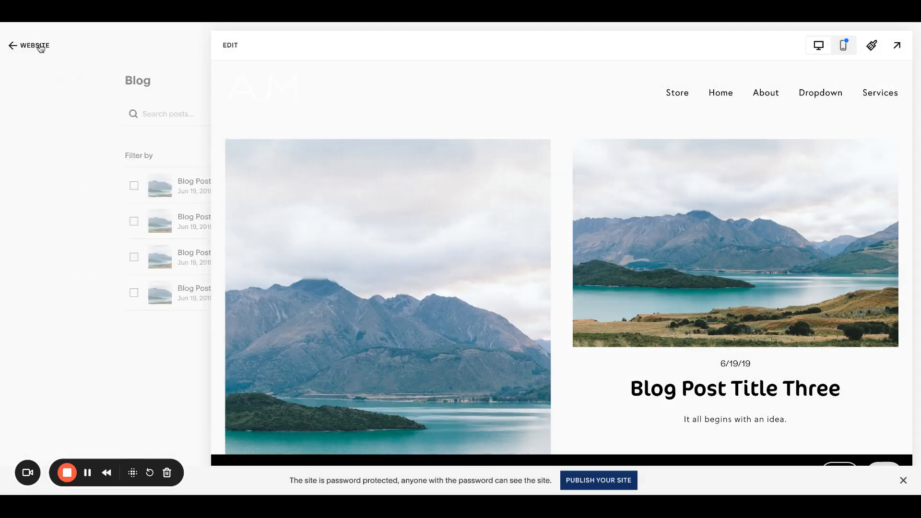
Edit the Home page and bring up the summary block's Filter Items settings
click(30, 45)
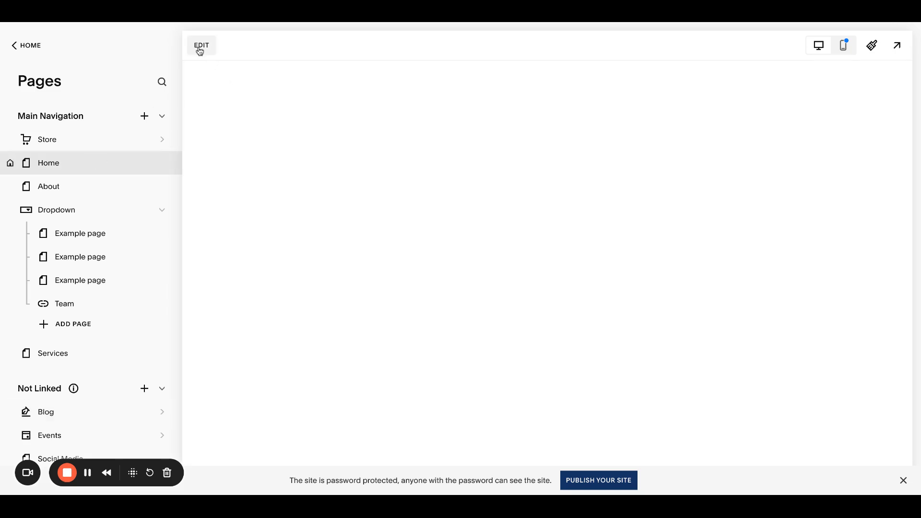
click(201, 45)
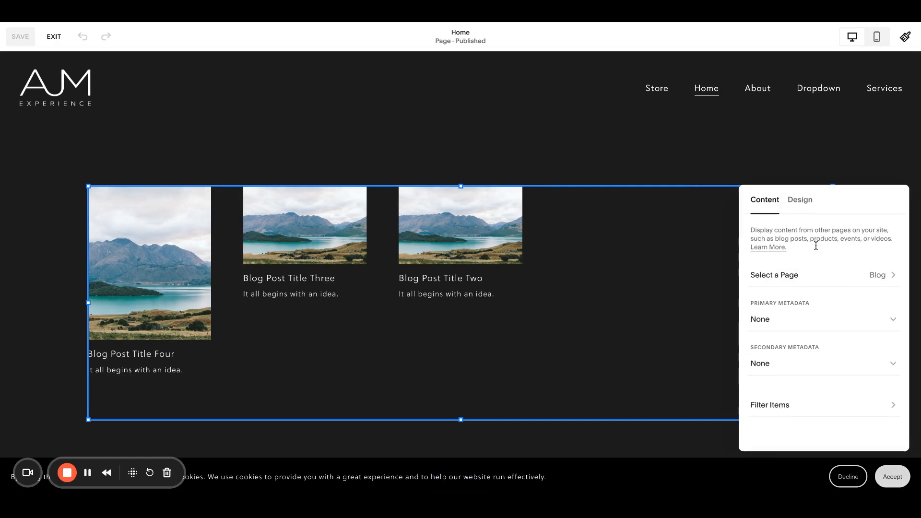
click(770, 405)
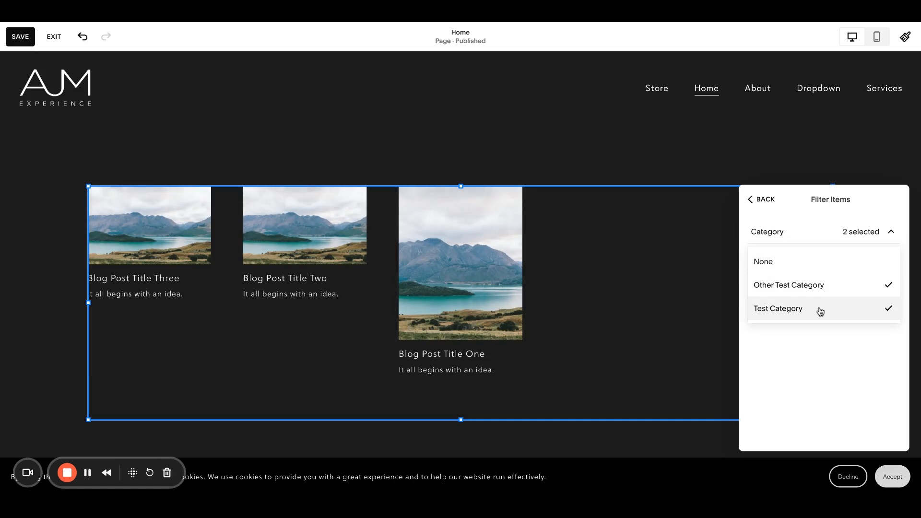
mouse_move(872, 304)
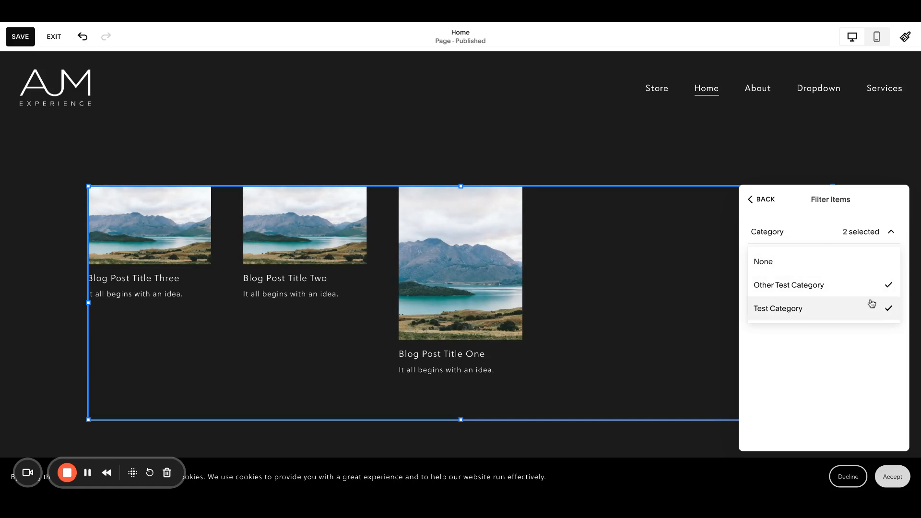
Set Category filter to None, try Featured Only and turn it off, leaving posts unfiltered
click(763, 260)
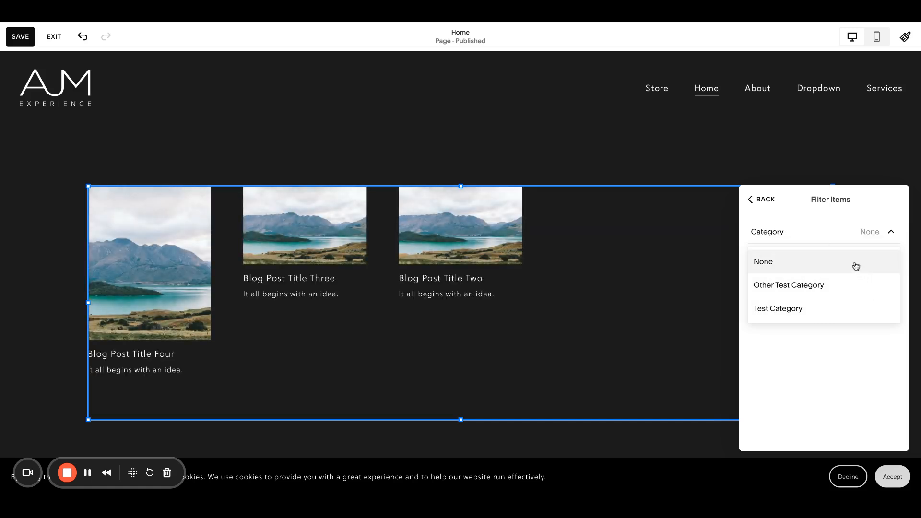
click(762, 261)
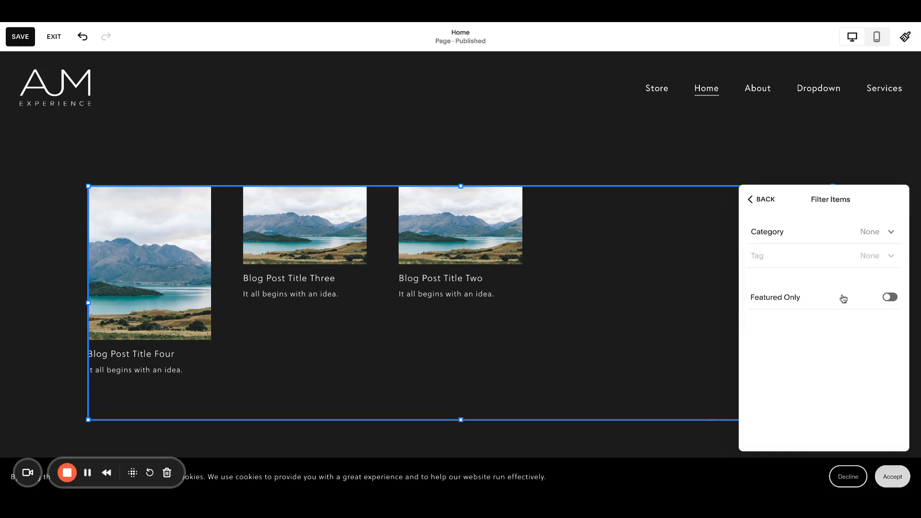
click(888, 296)
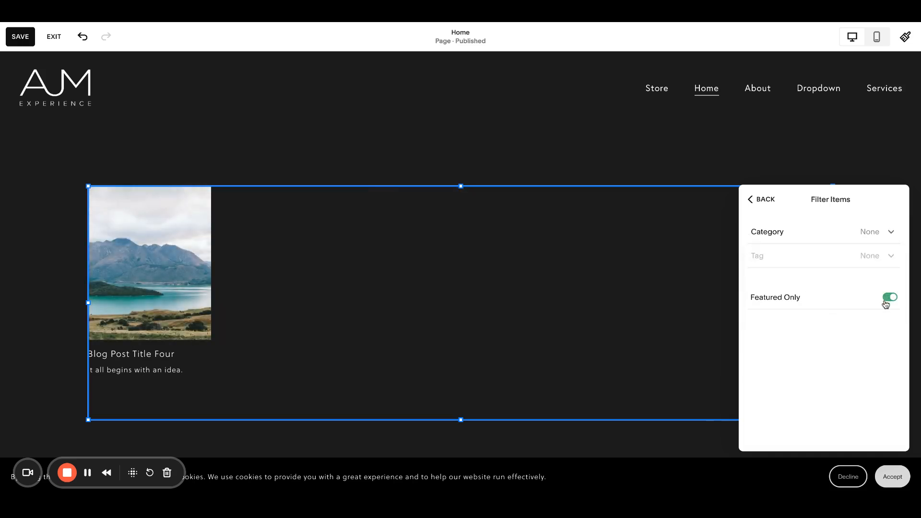
click(889, 296)
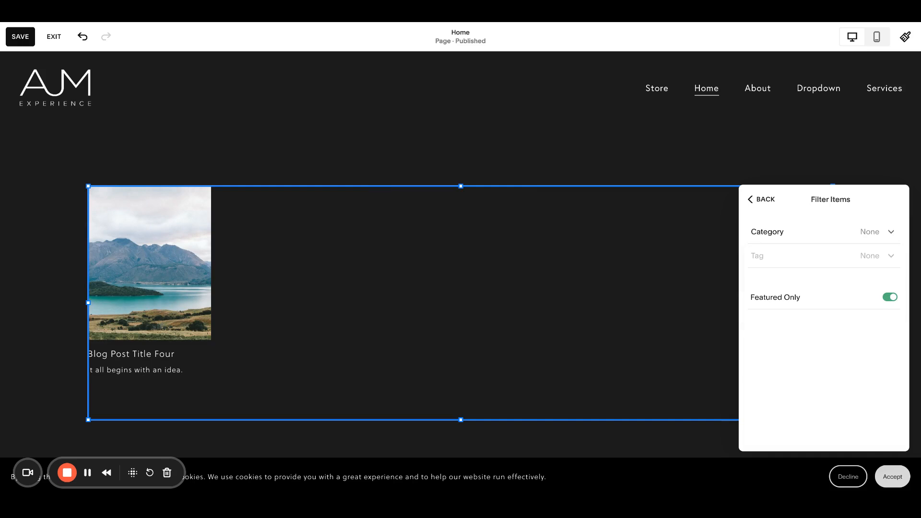
click(889, 296)
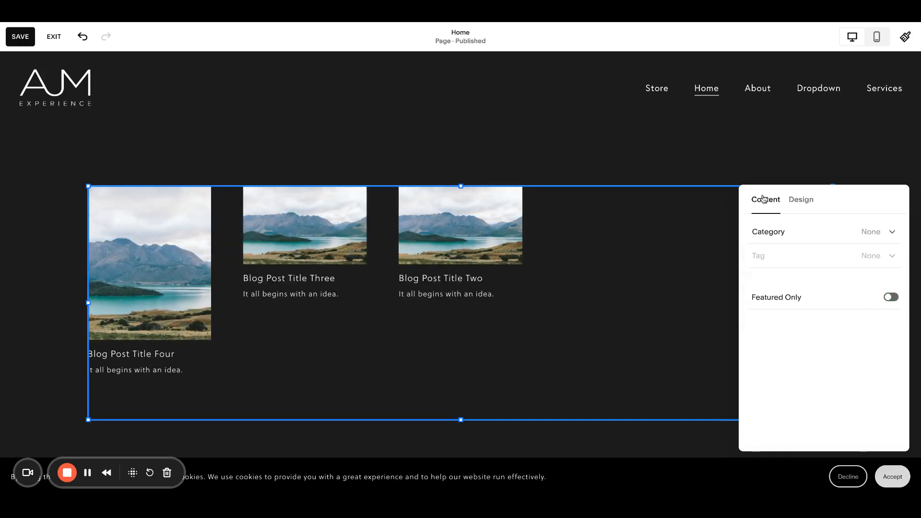
click(765, 200)
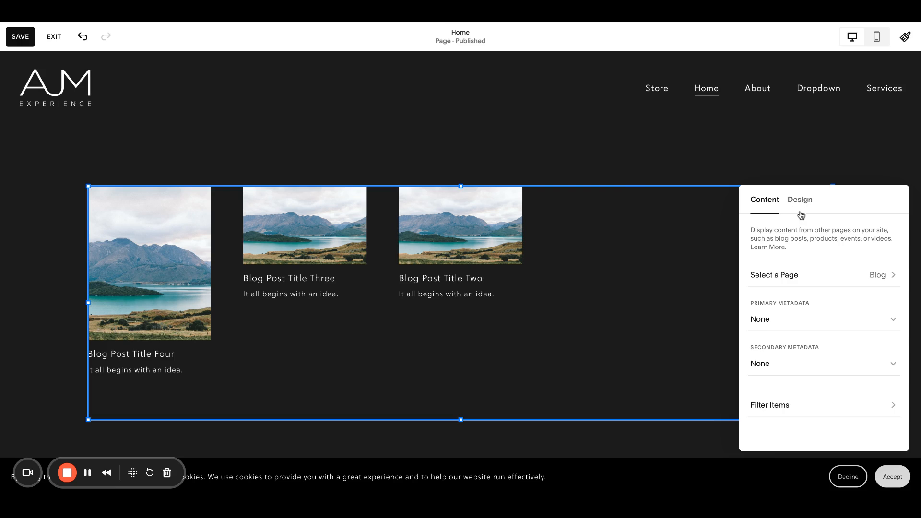
In Design, try Carousel and List layouts, then settle on Grid for the summary block
click(799, 200)
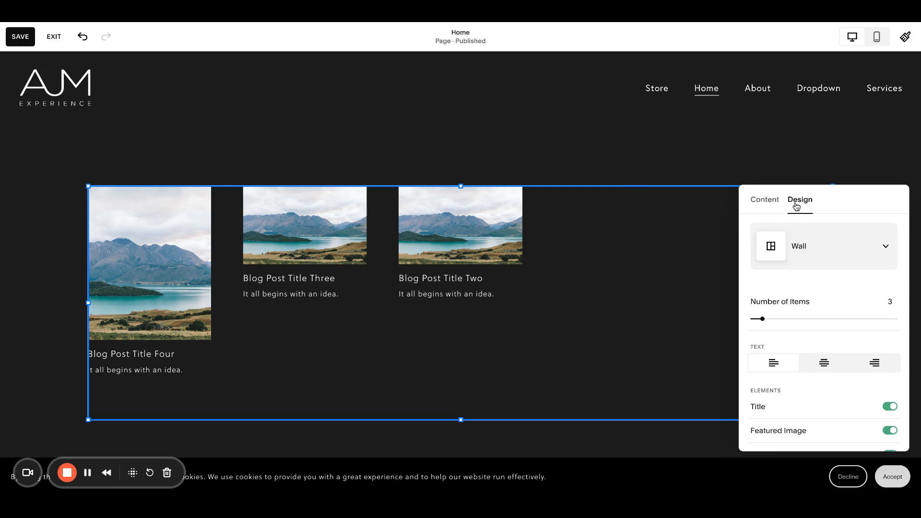
mouse_move(824, 251)
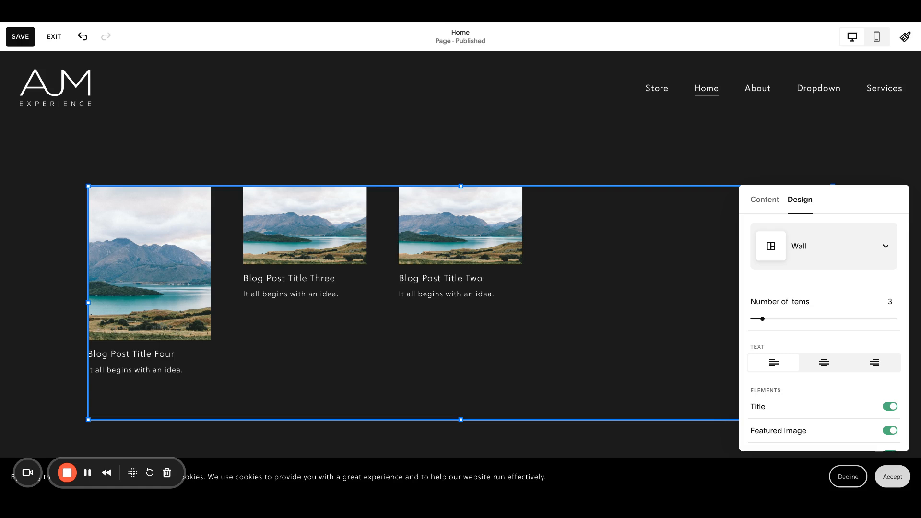
click(823, 246)
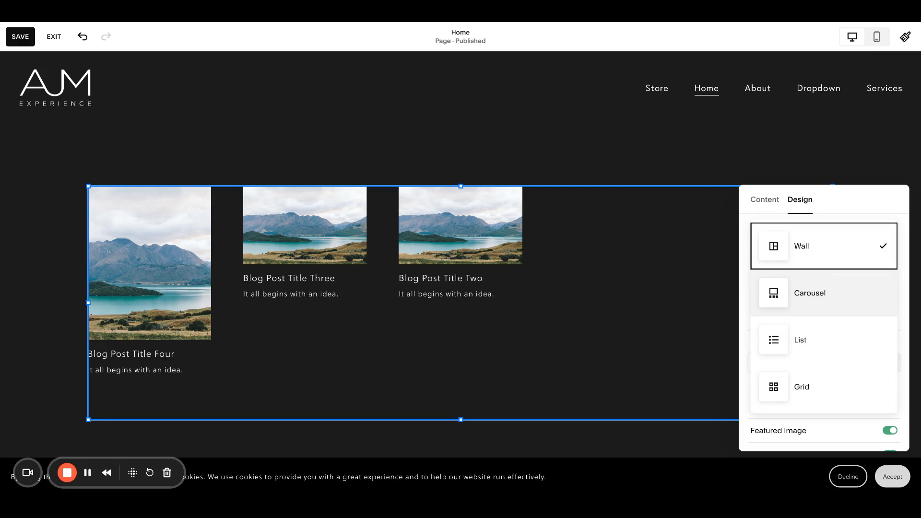
click(810, 294)
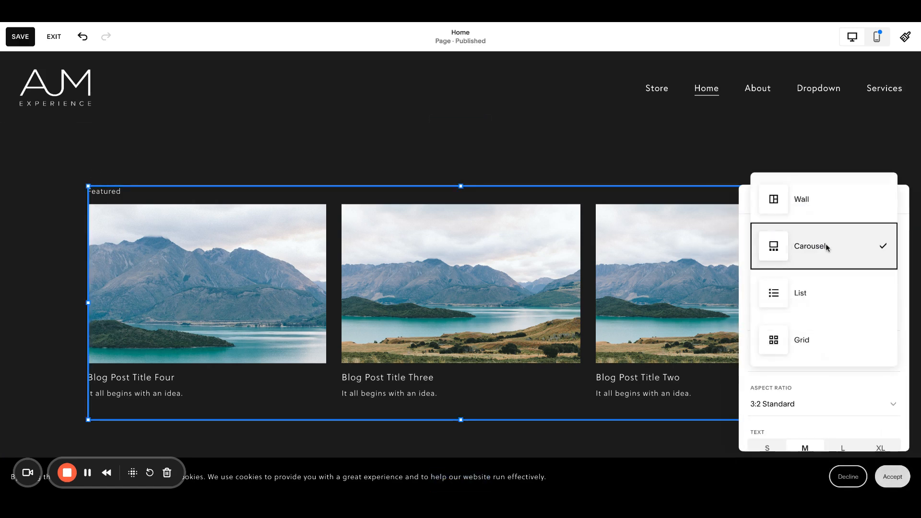
click(799, 293)
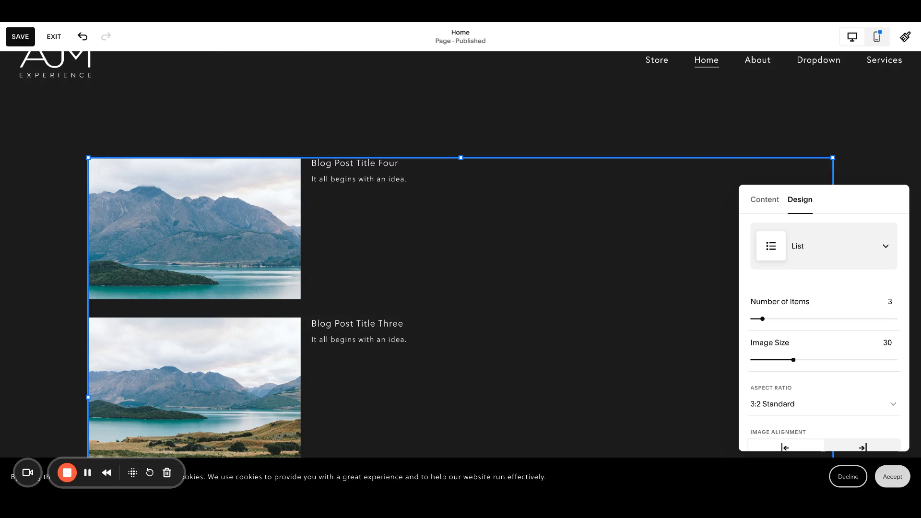
mouse_move(817, 296)
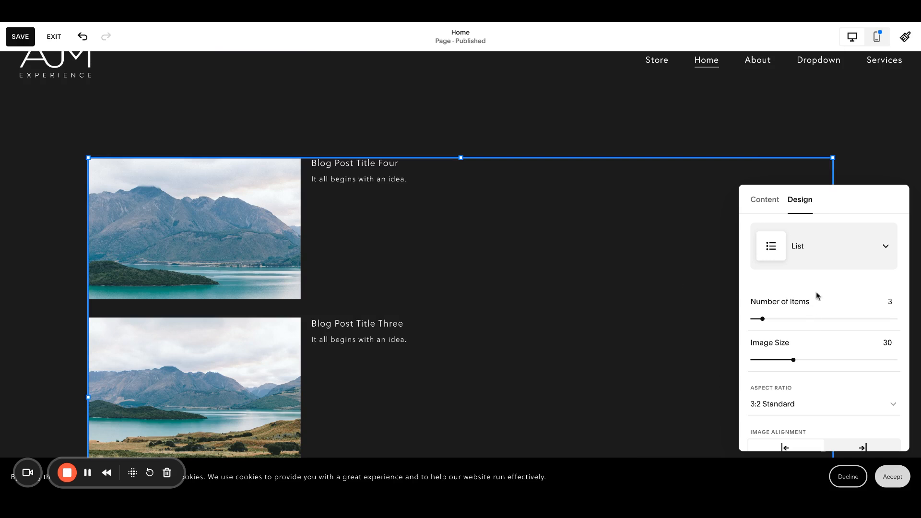
click(822, 245)
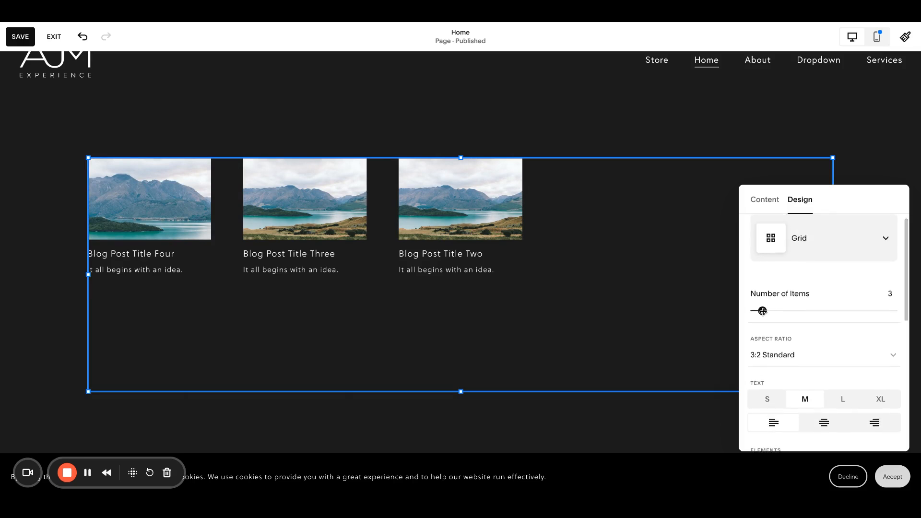
drag(761, 311, 844, 311)
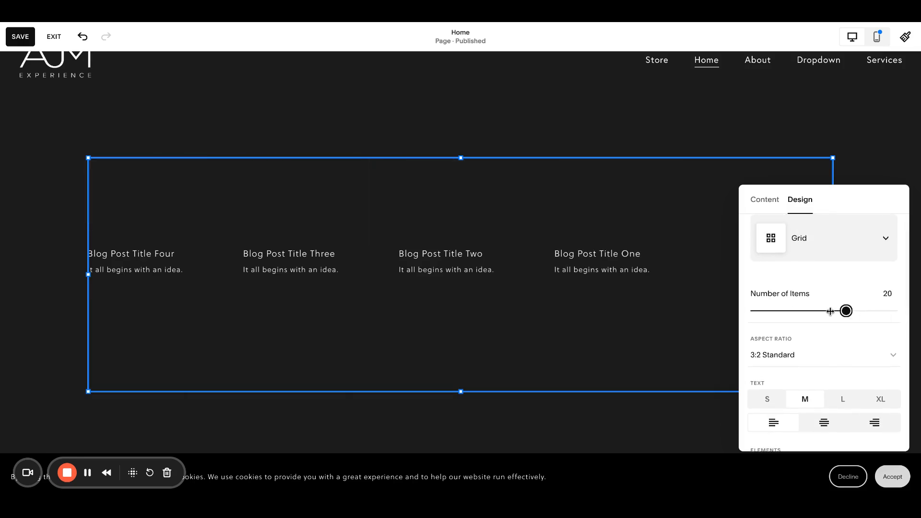
drag(846, 310, 761, 311)
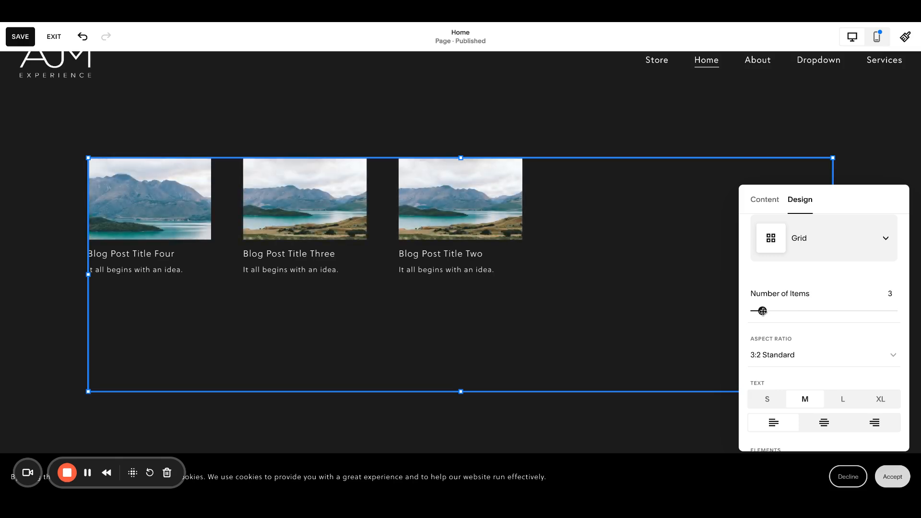
drag(758, 311, 762, 311)
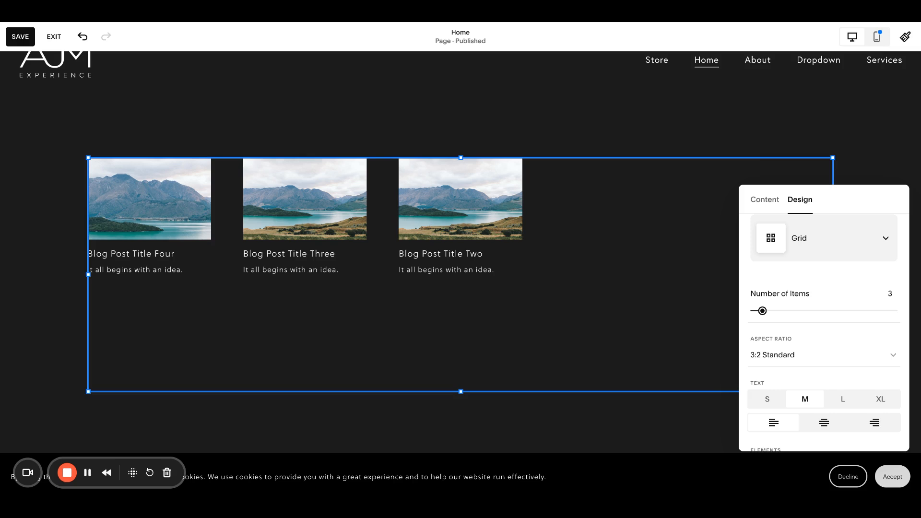
scroll(down, 3)
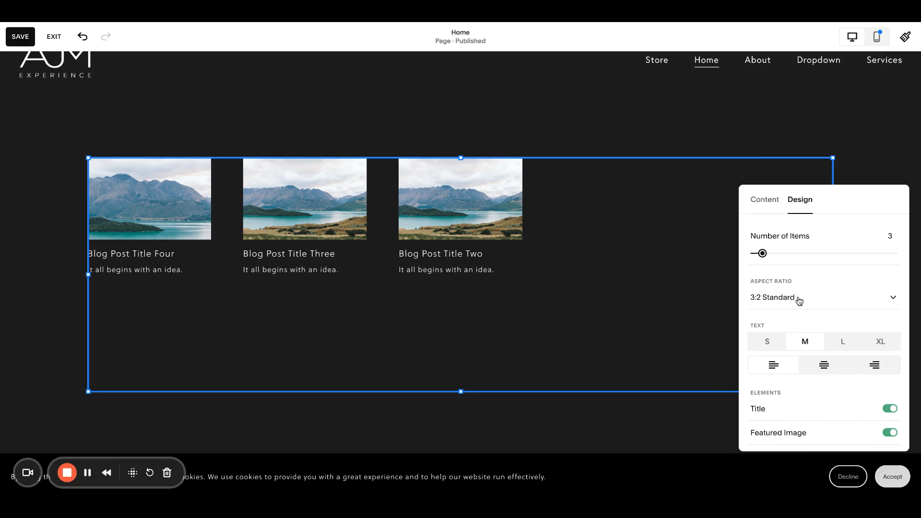
Keep 3:2 Standard aspect ratio, medium text size and Below Content metadata position
click(822, 298)
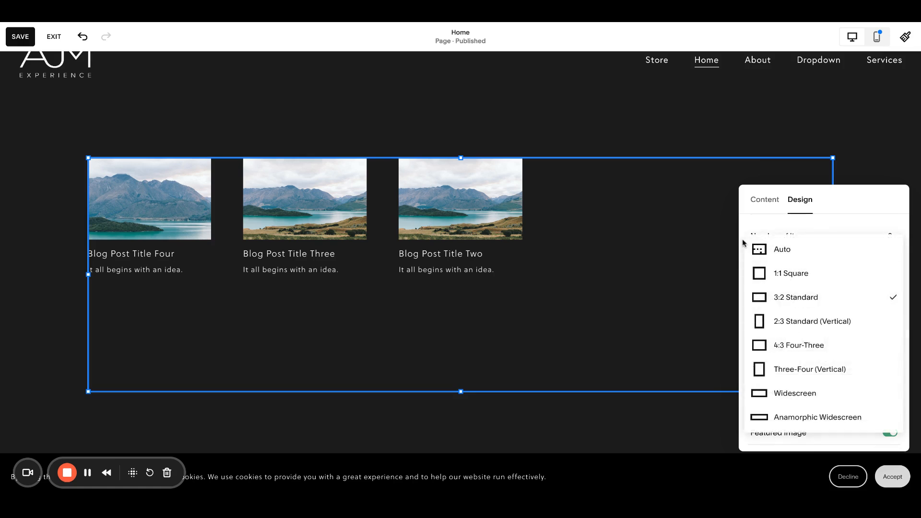
click(796, 297)
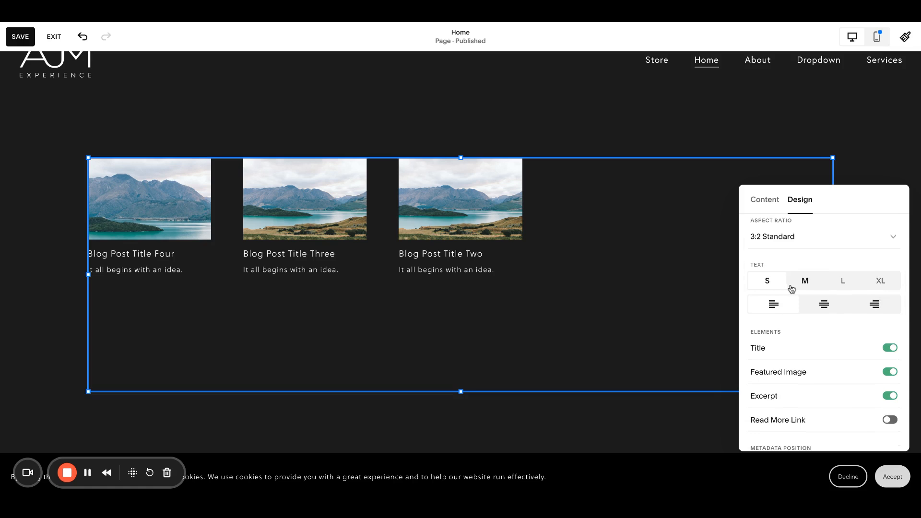
click(805, 280)
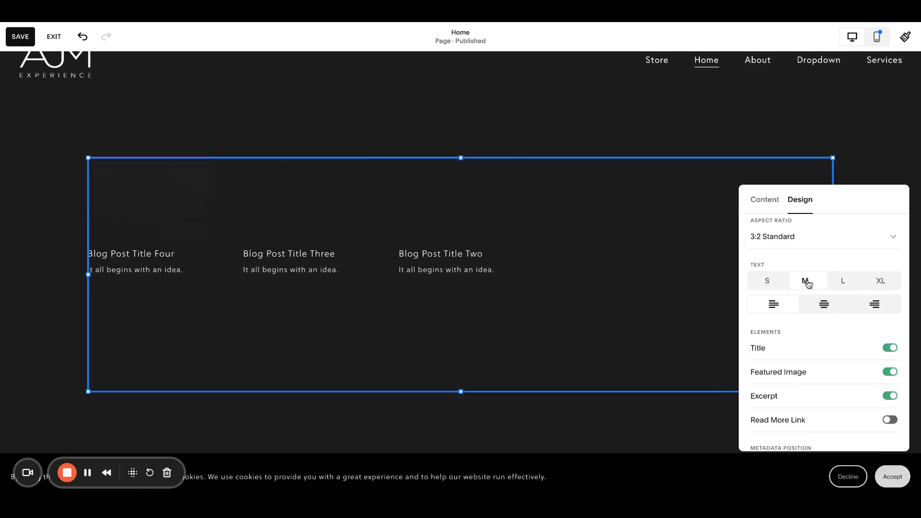
click(805, 281)
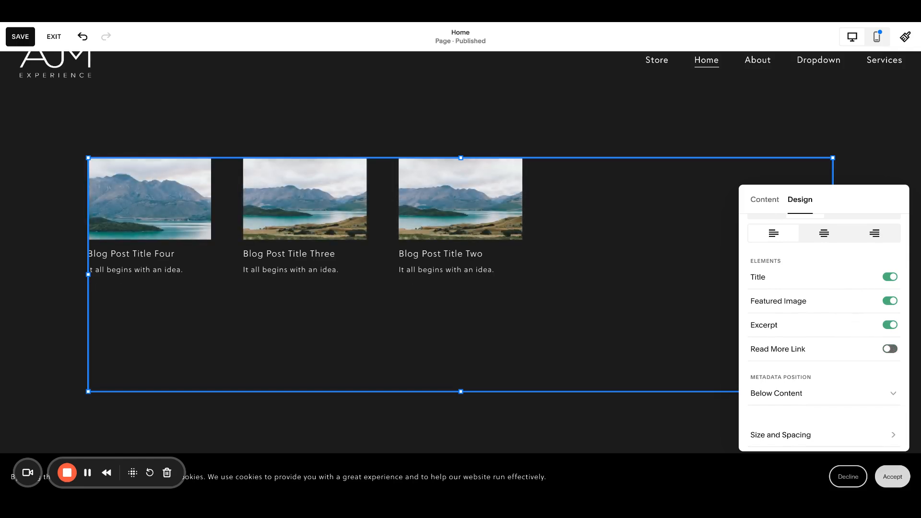
scroll(down, 3)
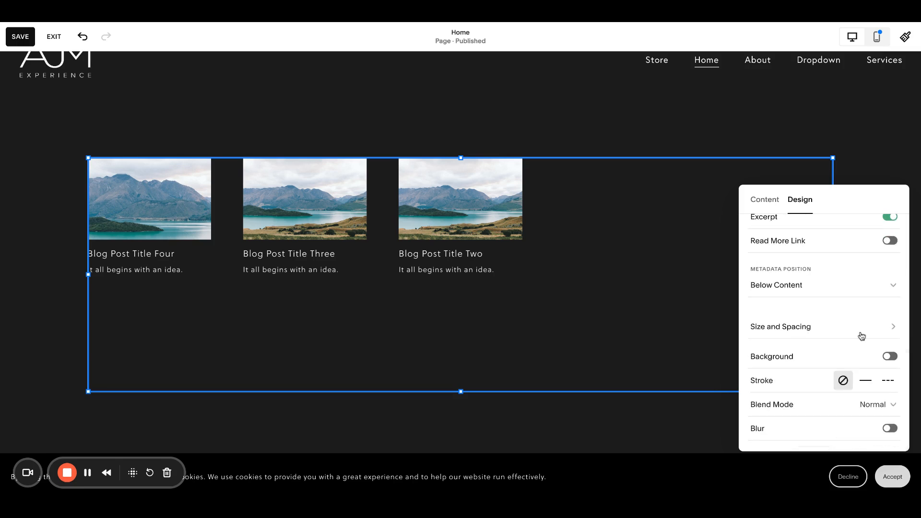
click(823, 285)
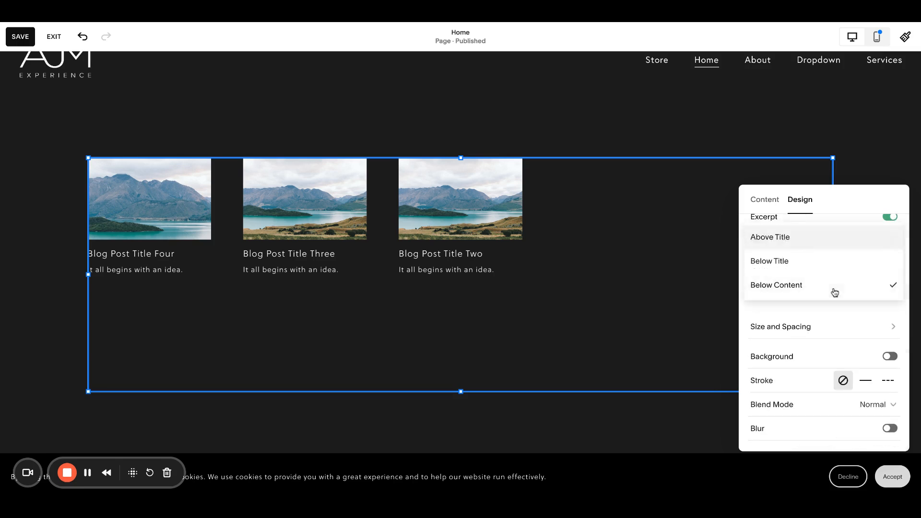
click(776, 285)
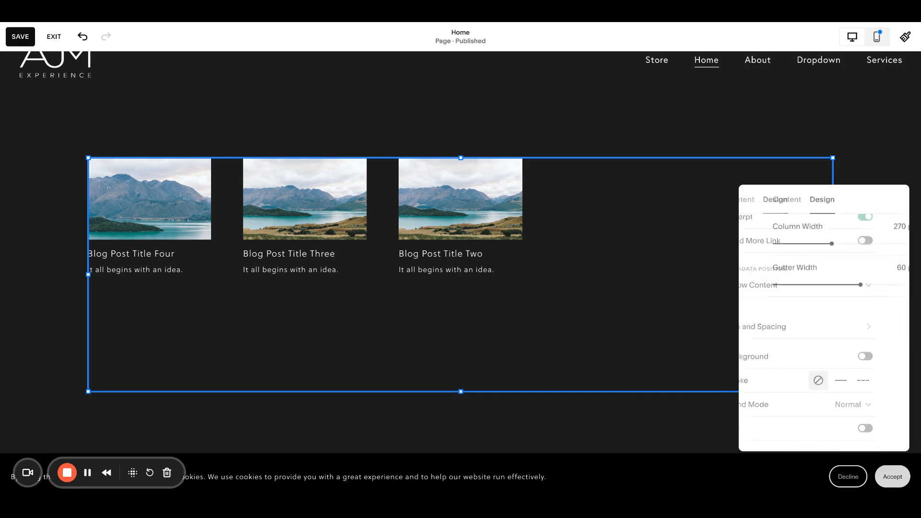
In Size and Spacing, widen the grid's Column Width from 270 px to about 370 px
click(763, 326)
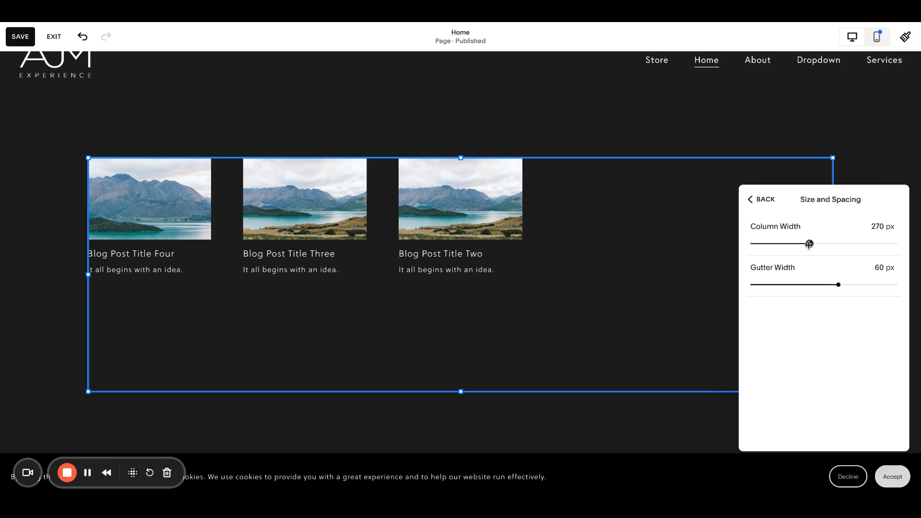
drag(811, 244, 834, 243)
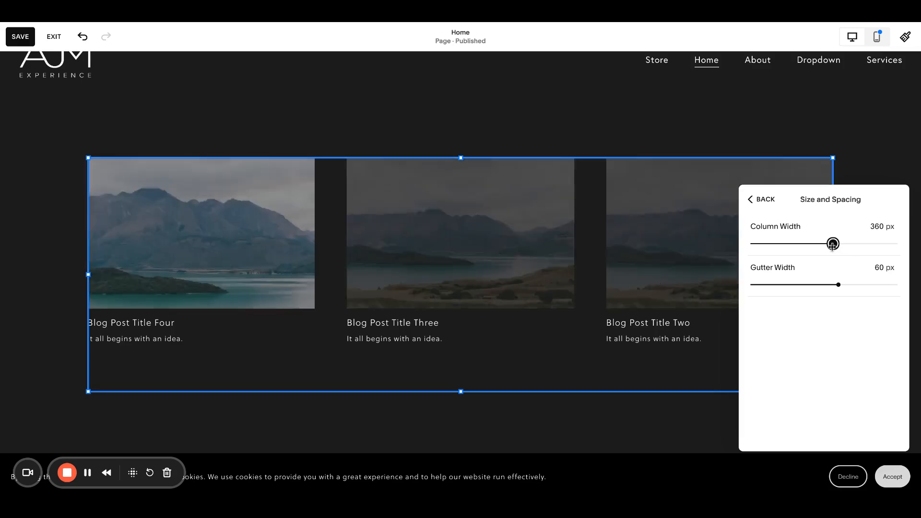
drag(832, 243, 835, 243)
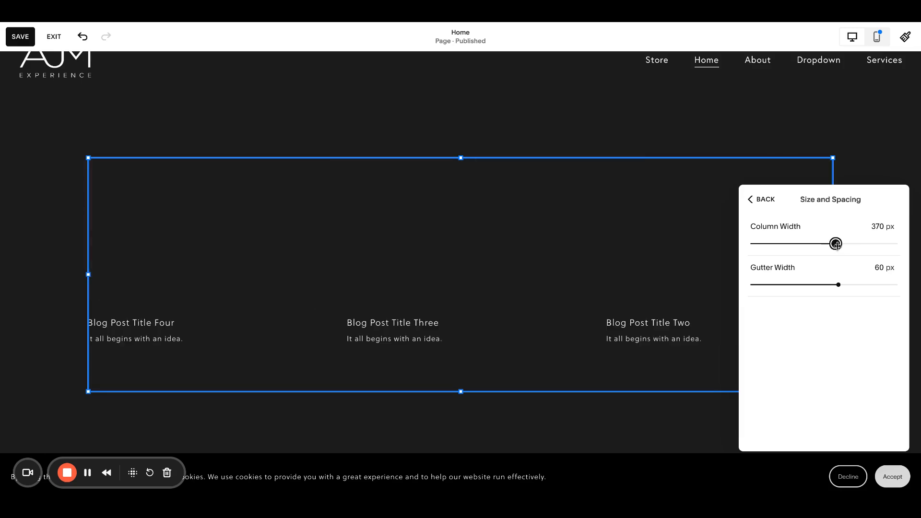
drag(835, 243, 849, 243)
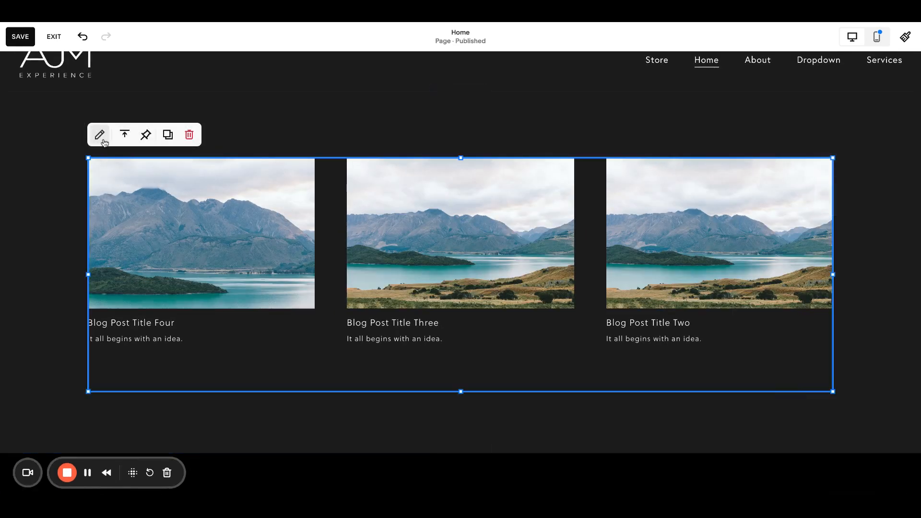
Set the grid's Gutter Width to 41 px and Column Width to 310 px
click(98, 135)
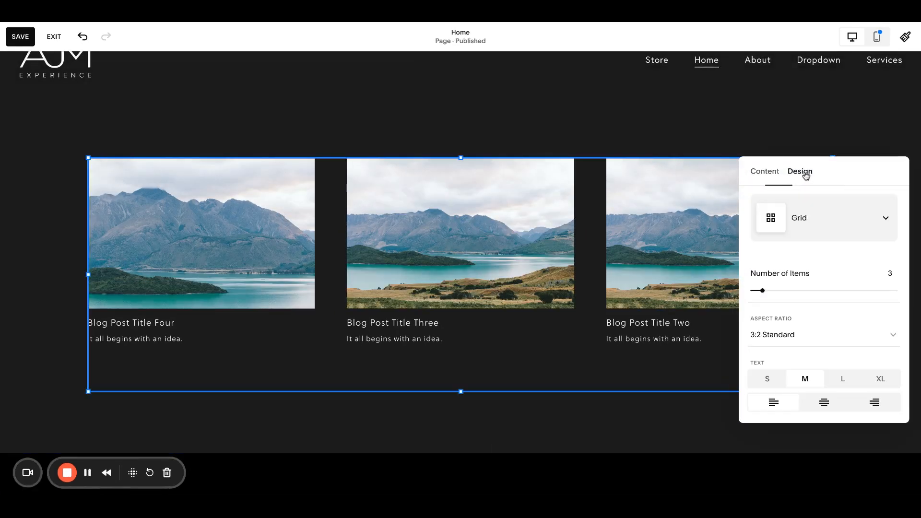
click(799, 172)
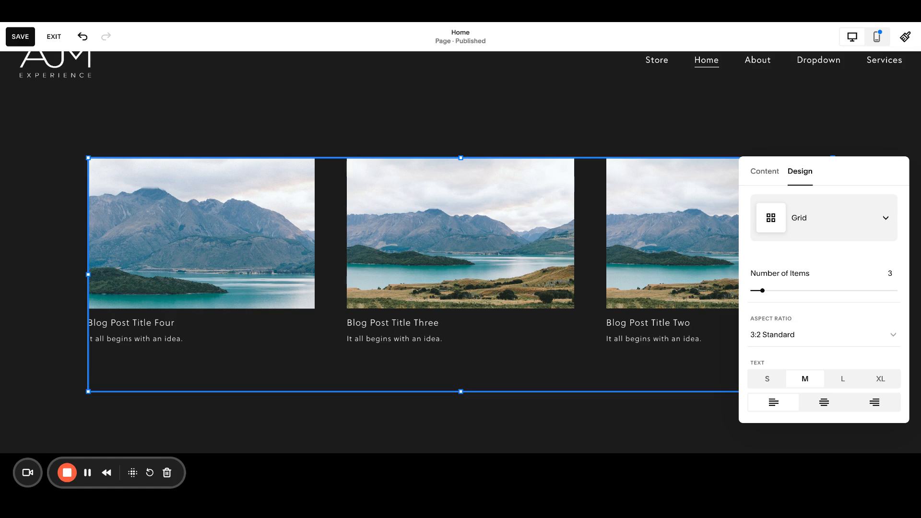
mouse_move(825, 216)
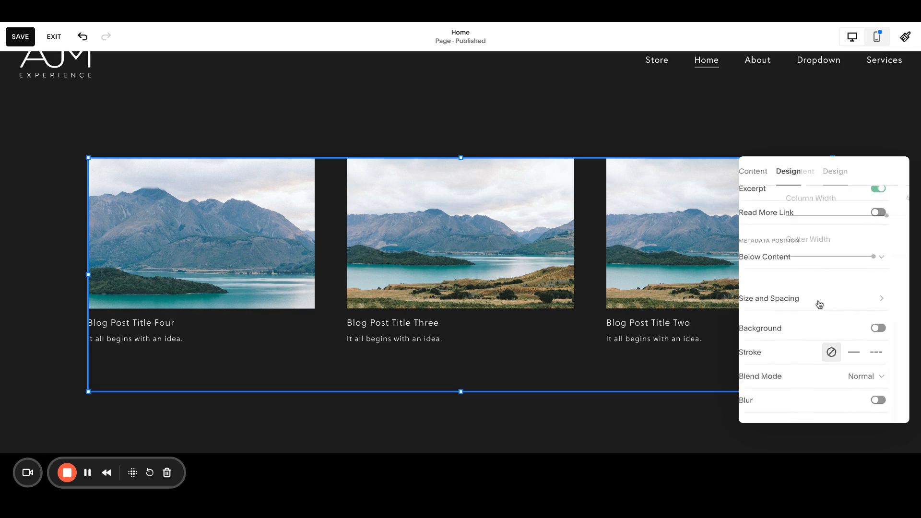
click(768, 298)
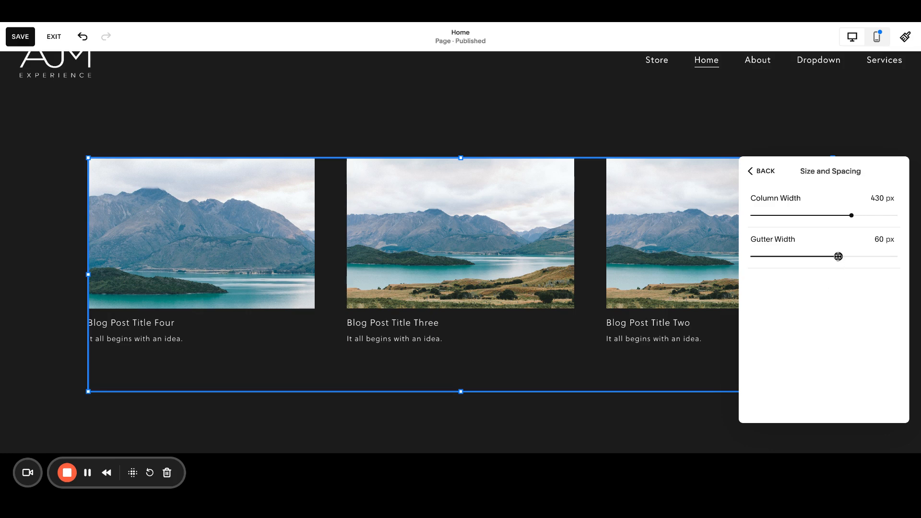
drag(838, 255, 812, 255)
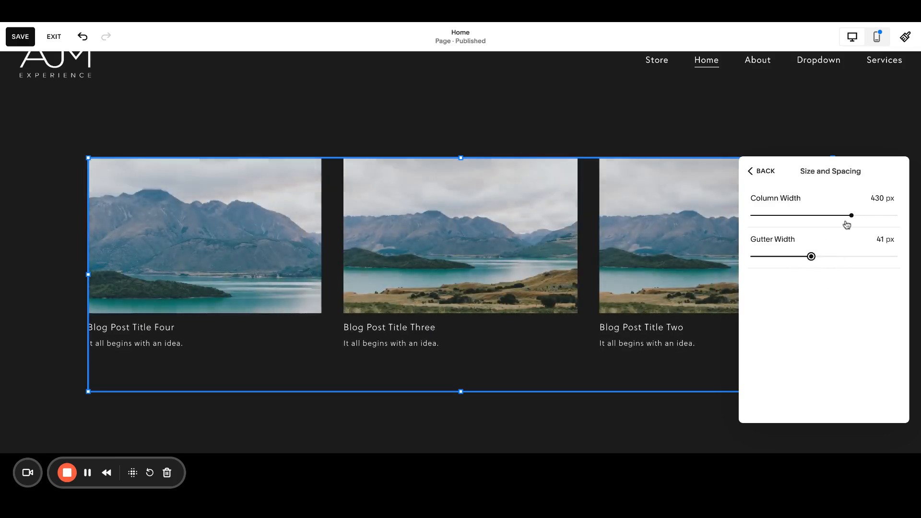
drag(851, 215, 836, 214)
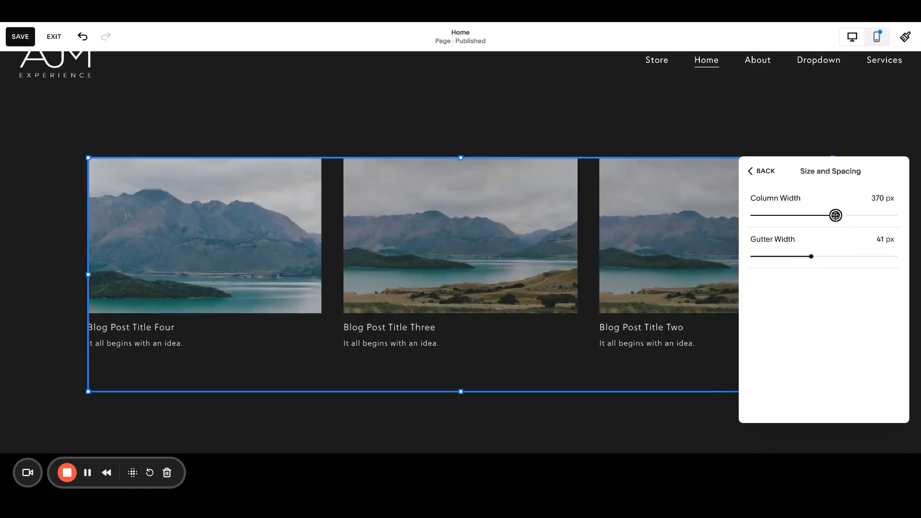
drag(835, 215, 820, 215)
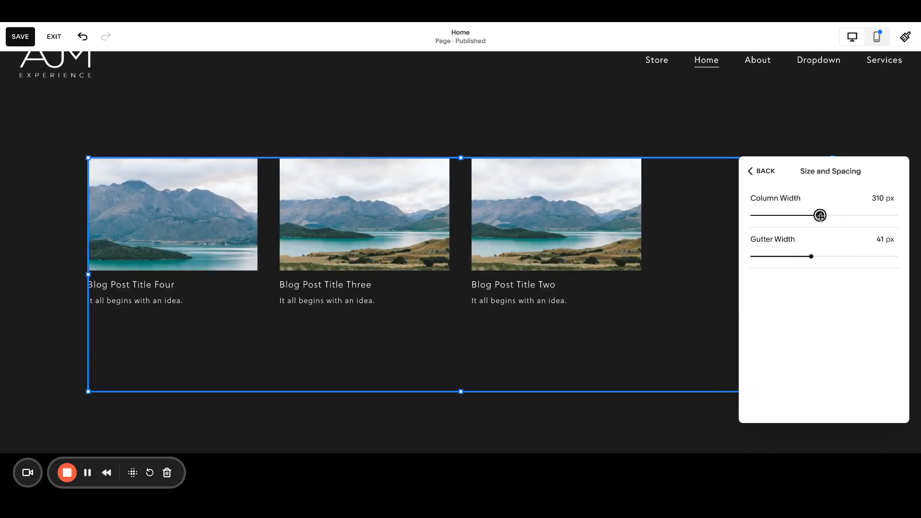
Leave Size and Spacing and return to the block's Design settings
click(760, 171)
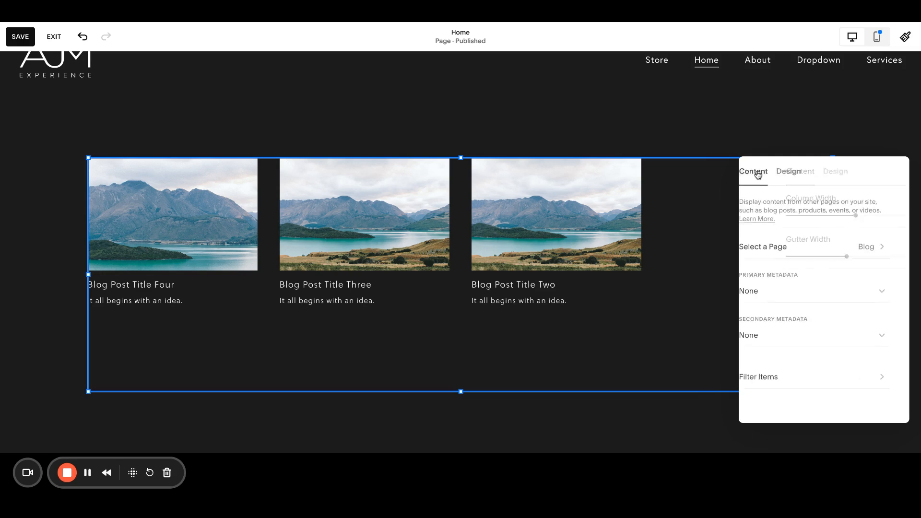
click(752, 170)
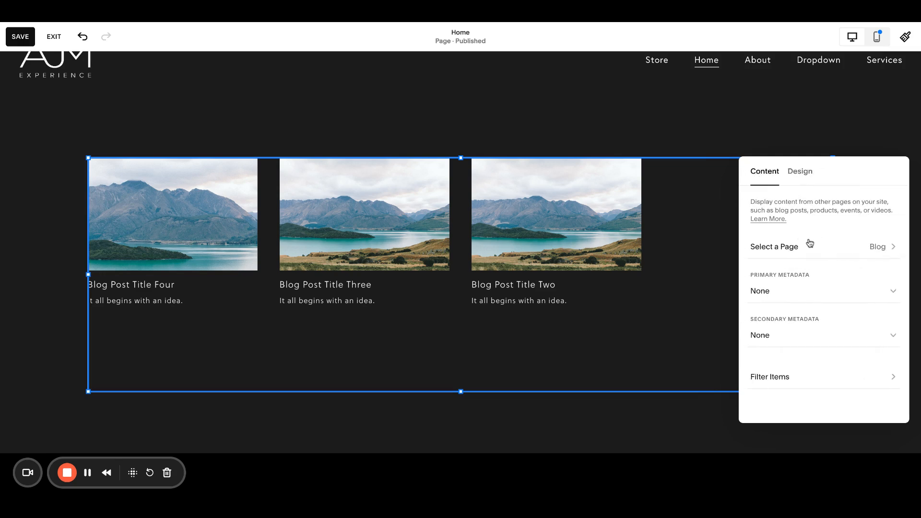
click(799, 171)
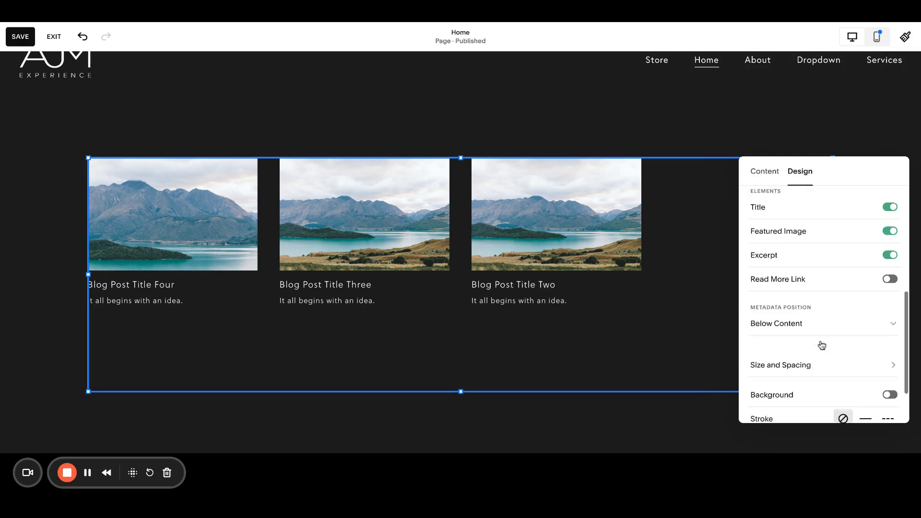
Toggle the summary block's Background on, adjust its Padding to inset the posts, then turn Background off
scroll(down, 3)
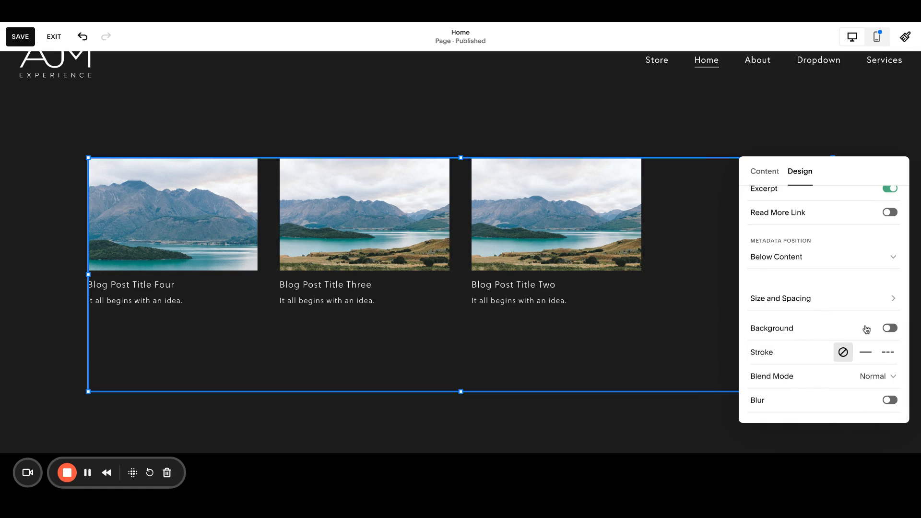
click(888, 328)
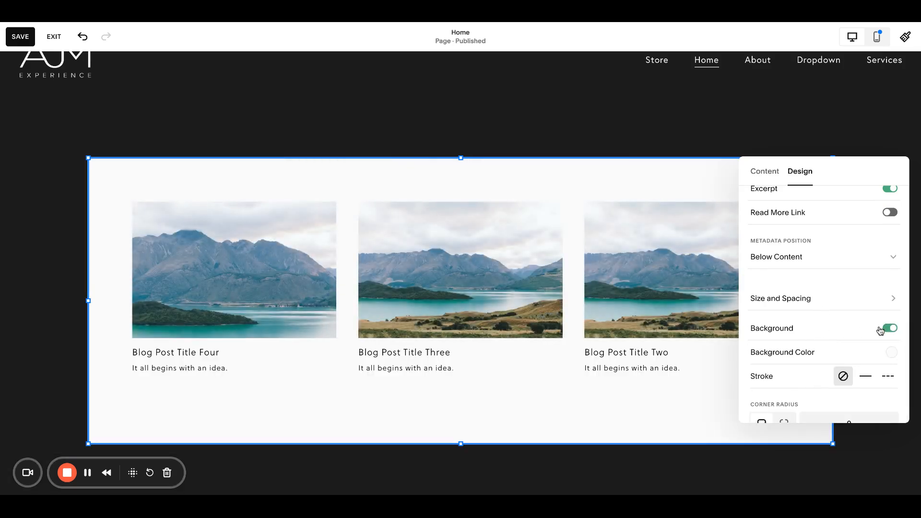
click(890, 352)
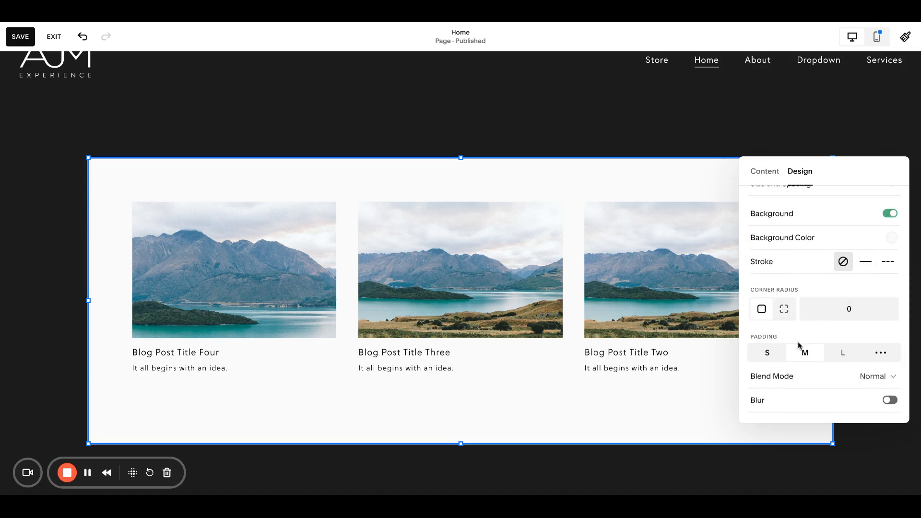
click(767, 352)
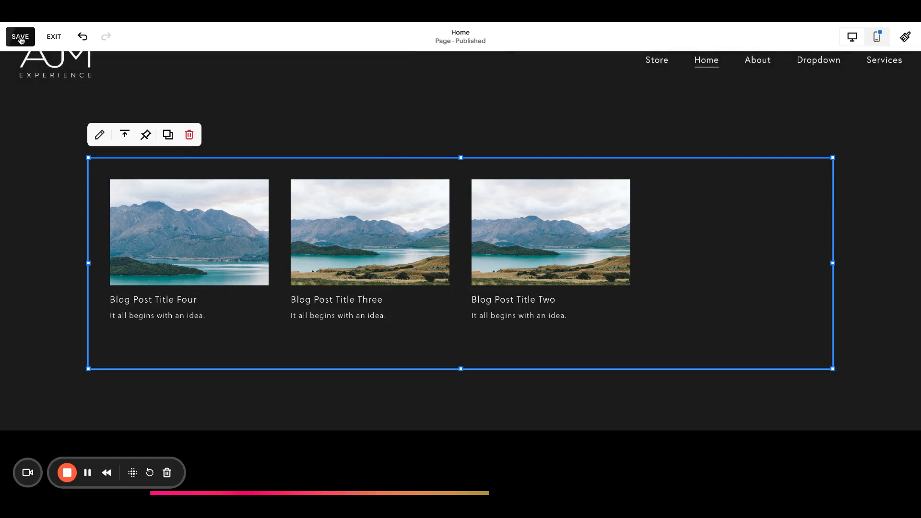
Save the block changes, set bottom vertical alignment, exit and reopen the Home page editor
click(20, 37)
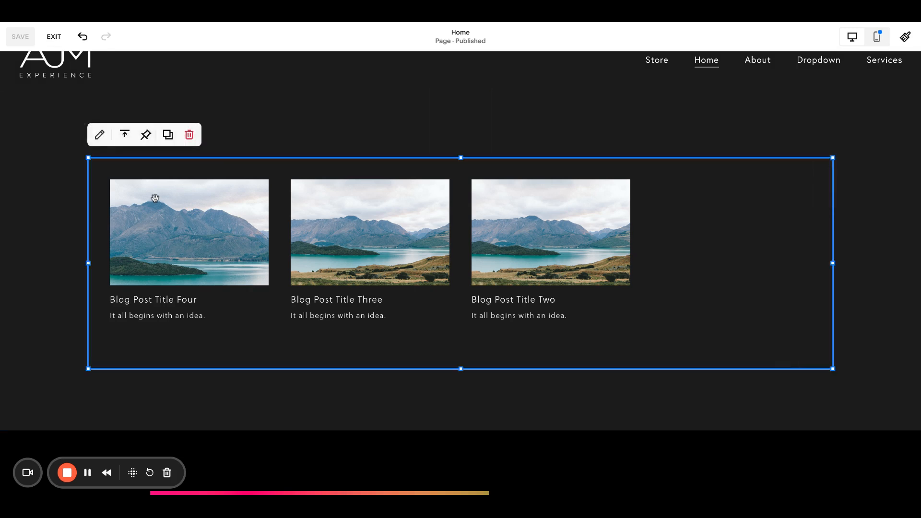
mouse_move(145, 260)
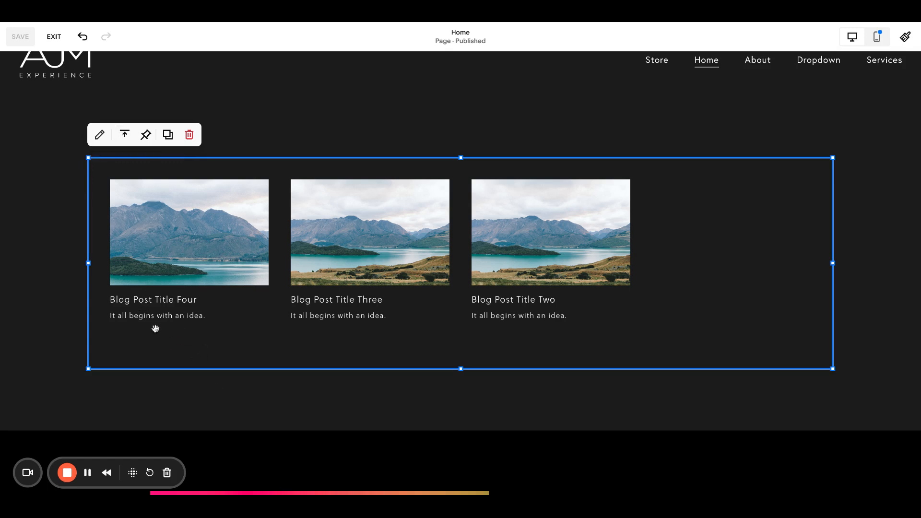
click(123, 134)
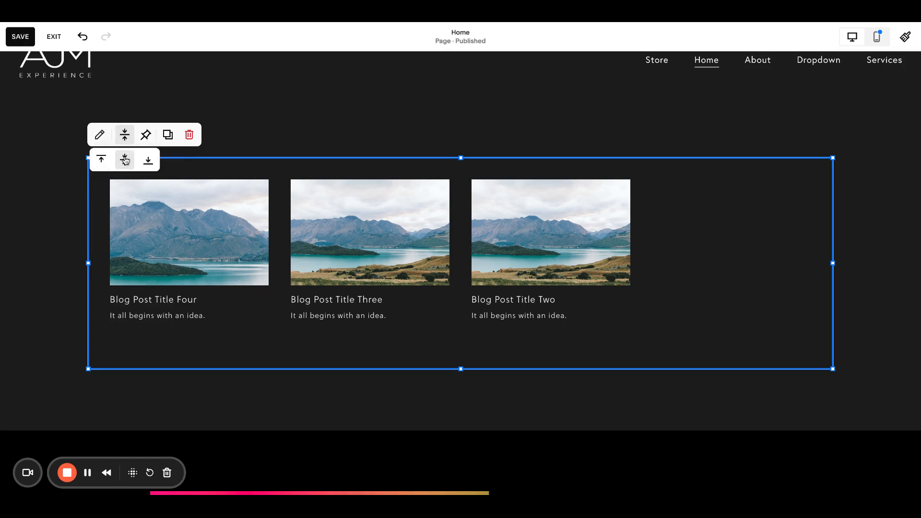
mouse_move(148, 160)
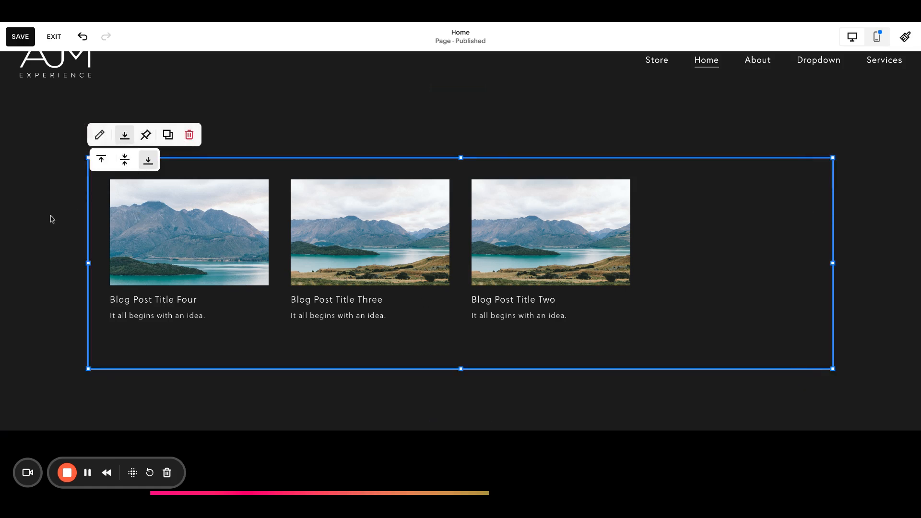
click(20, 36)
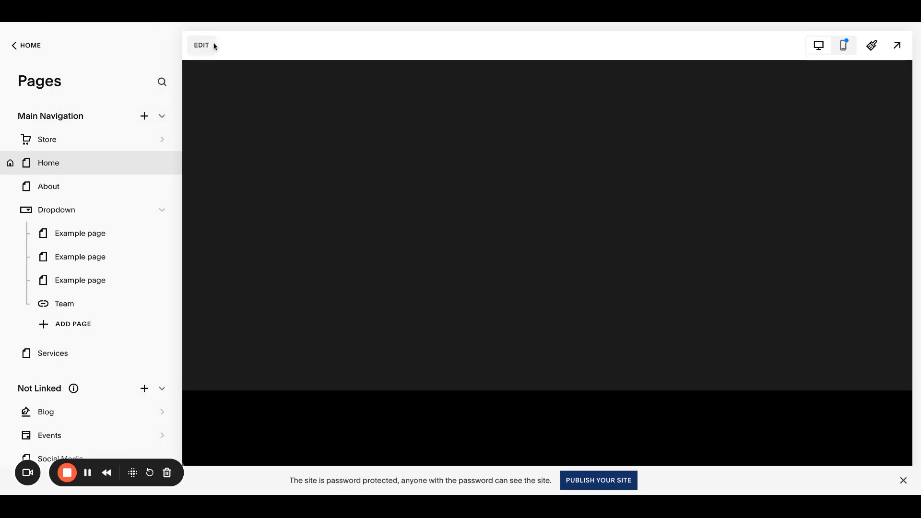
click(202, 45)
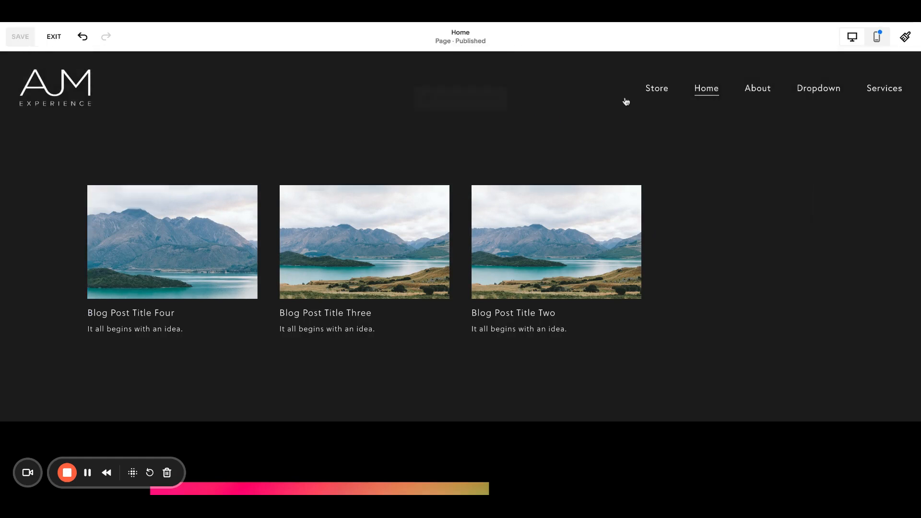
click(904, 37)
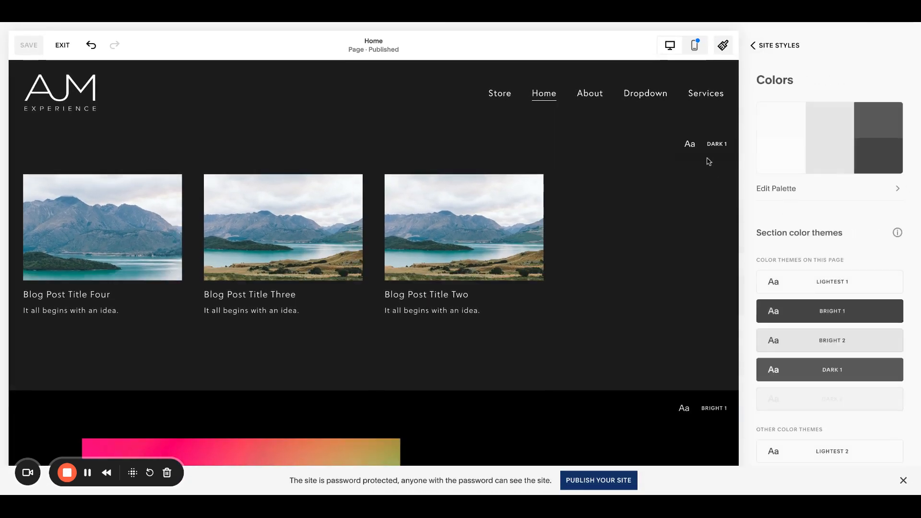
click(829, 369)
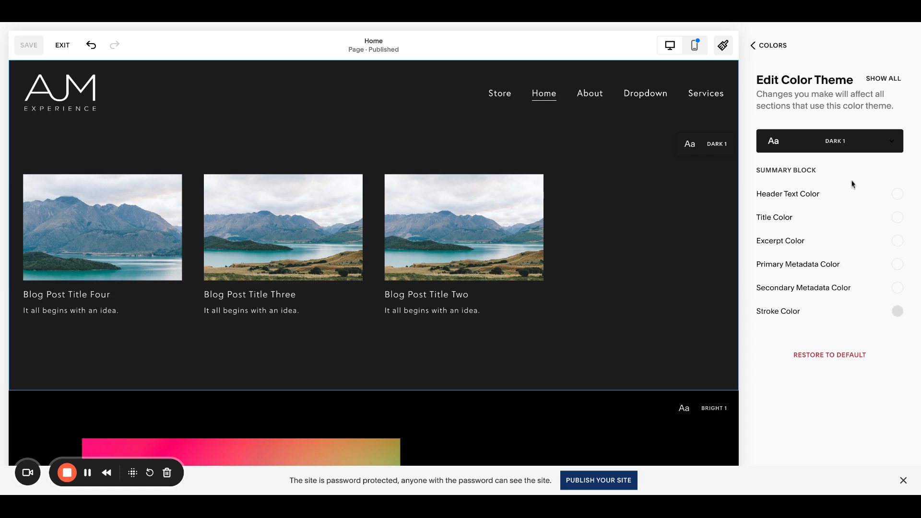
mouse_move(839, 311)
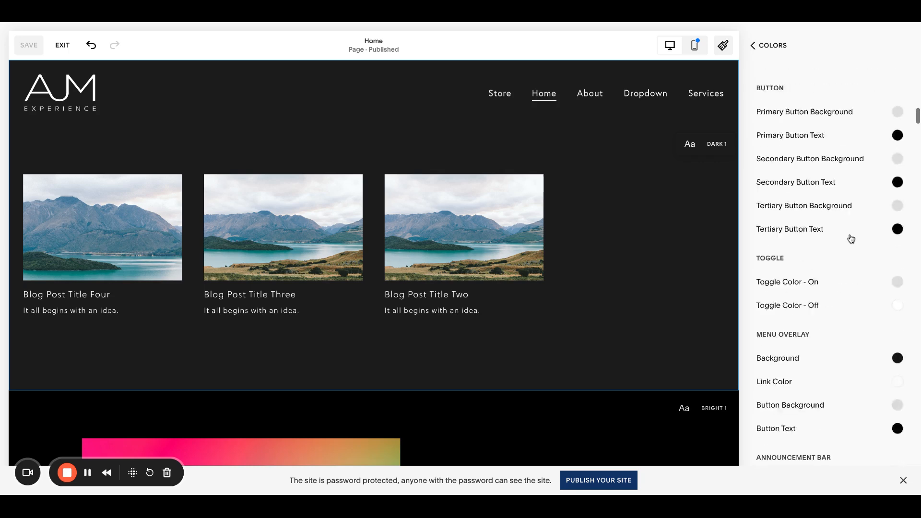
scroll(down, 3)
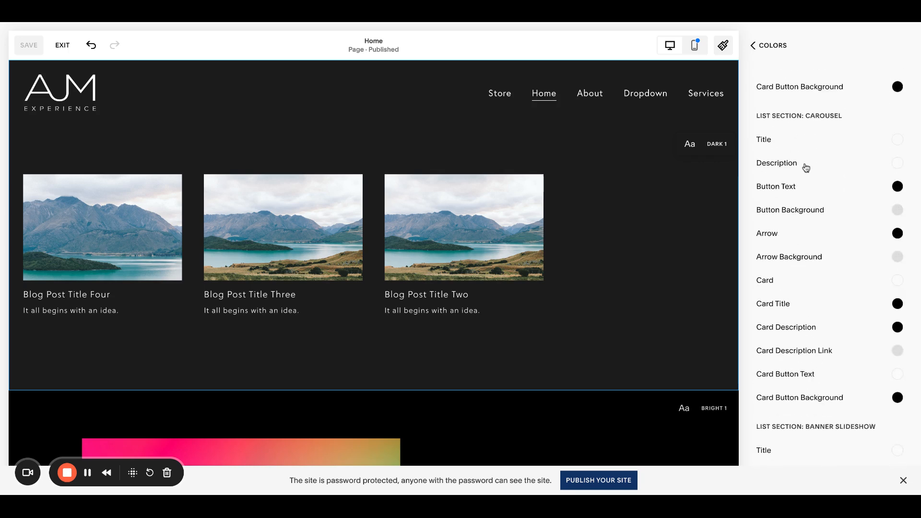
scroll(down, 3)
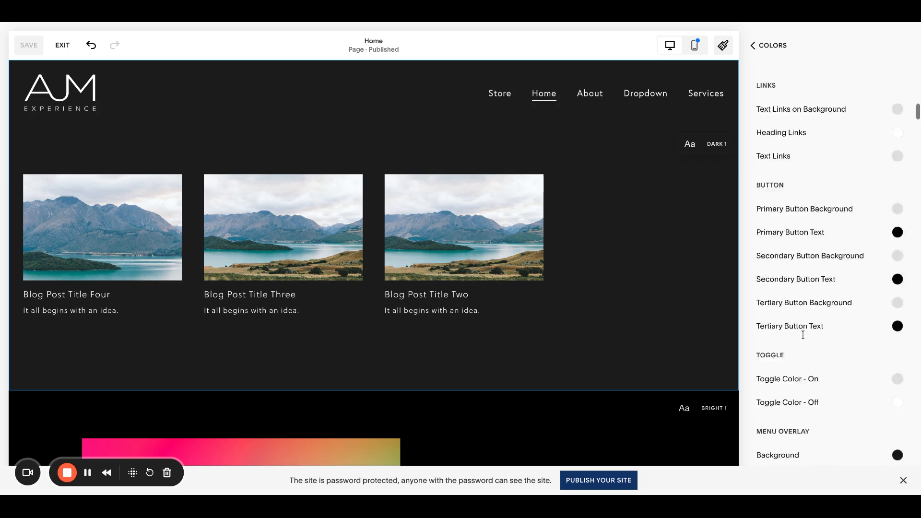
click(767, 46)
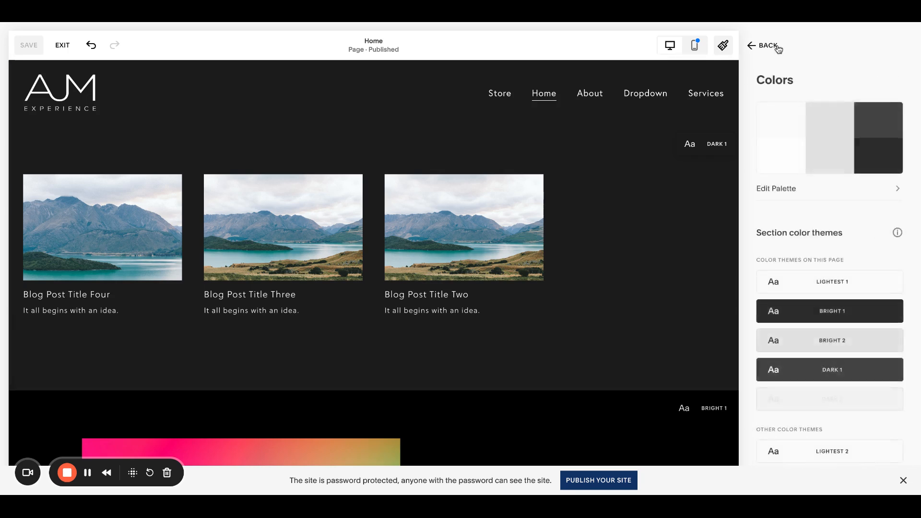
click(765, 46)
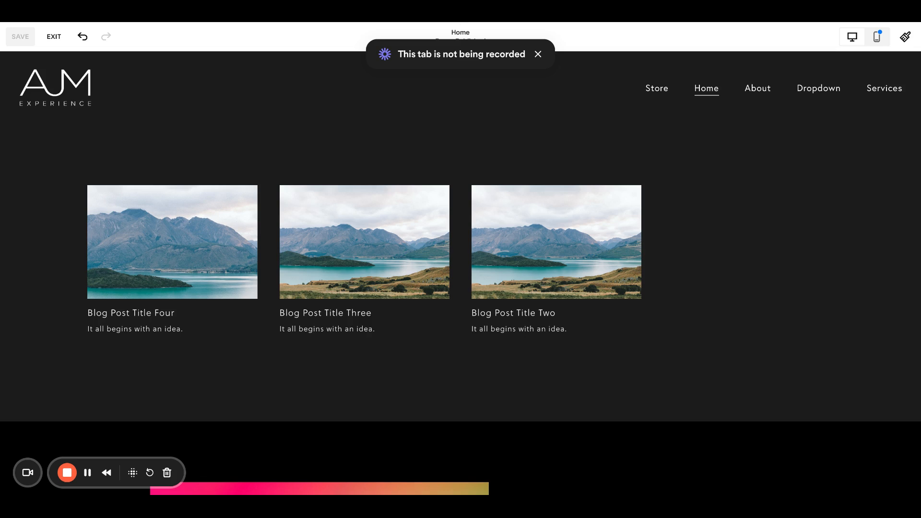
Leave the page editor and open Website Tools > Custom CSS beside the Home page preview
click(537, 54)
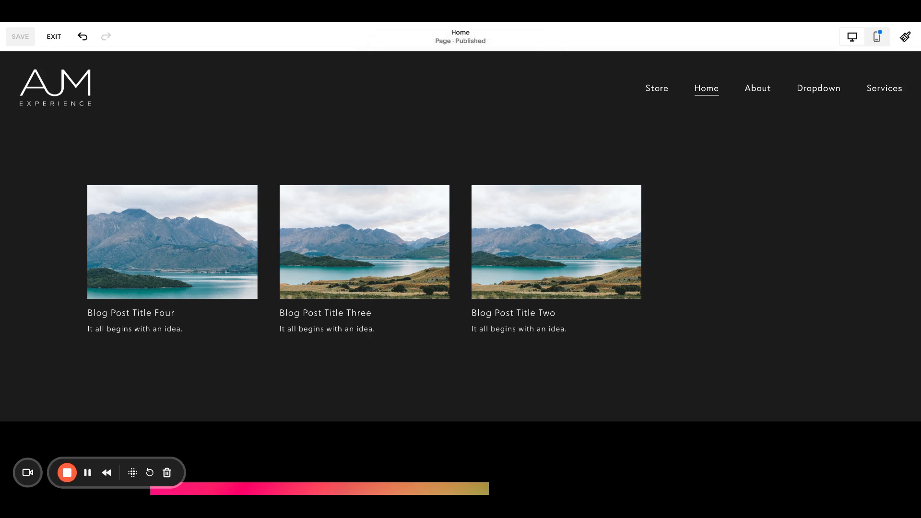
click(53, 37)
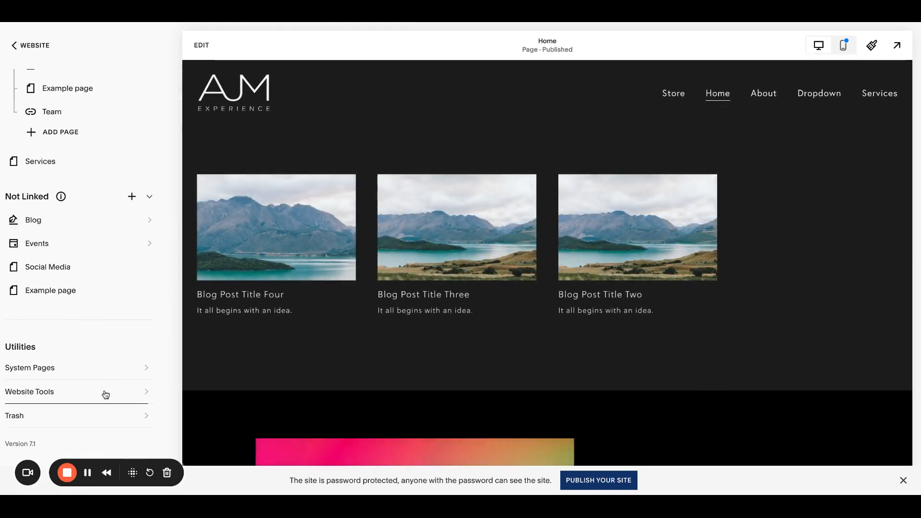
click(30, 392)
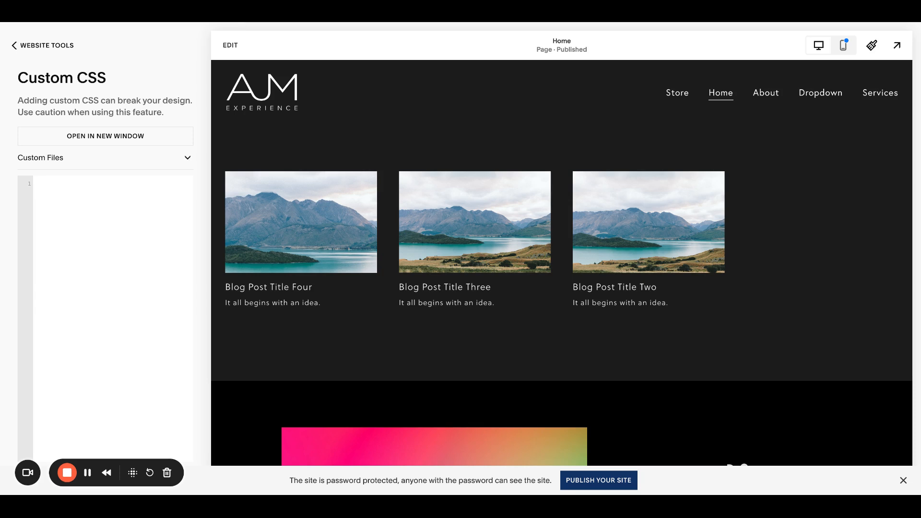
mouse_move(563, 271)
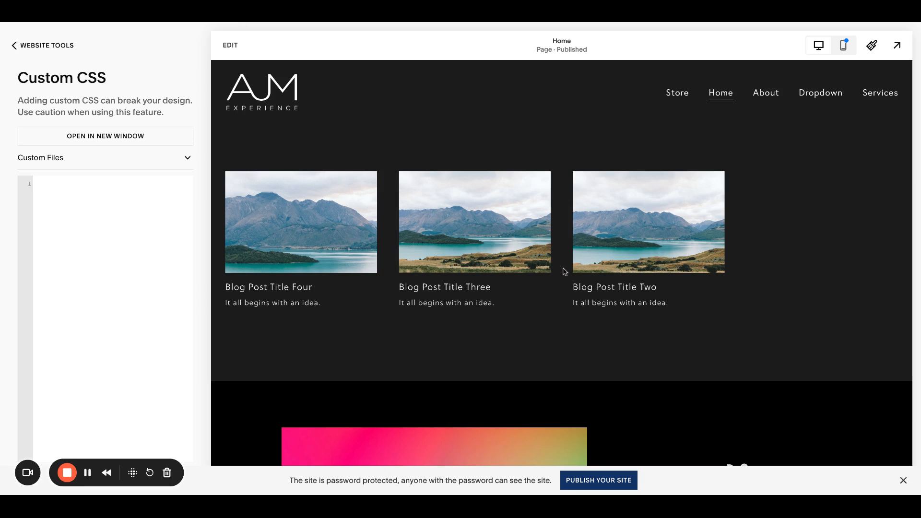
mouse_move(395, 226)
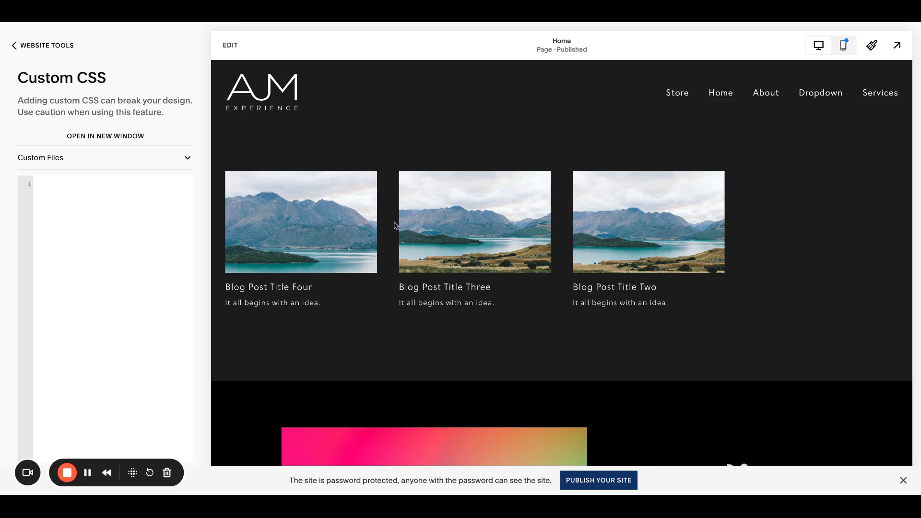
mouse_move(282, 336)
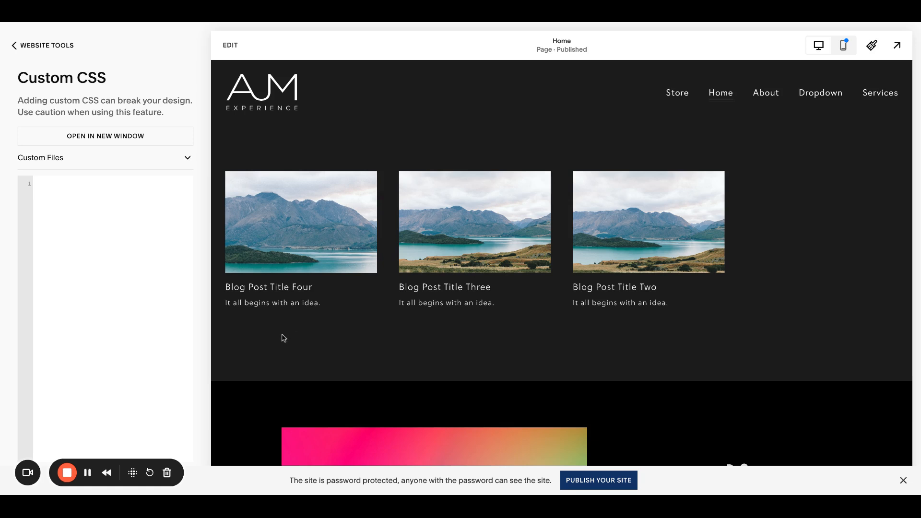
Write a .sqs-block-summary-v2 .summary-item rule with margin-bottom: 10px !important
text(// adust the padding //)
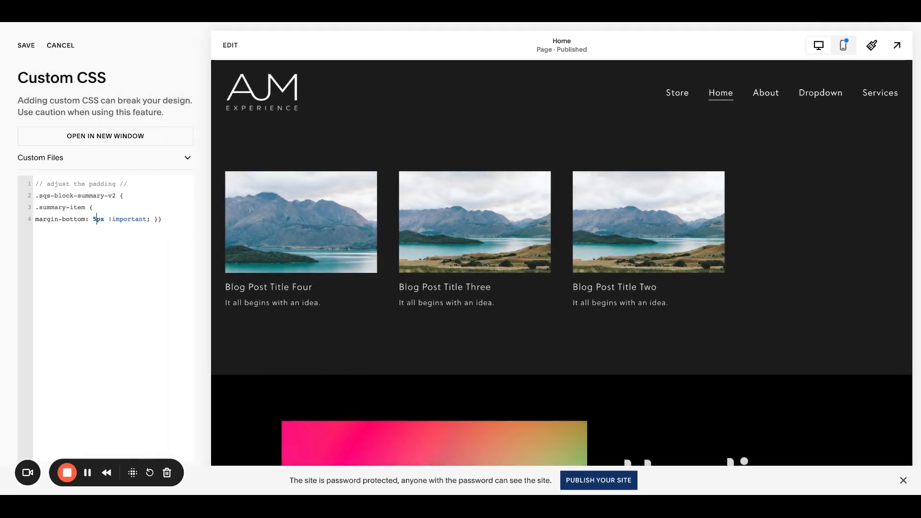
text(10)
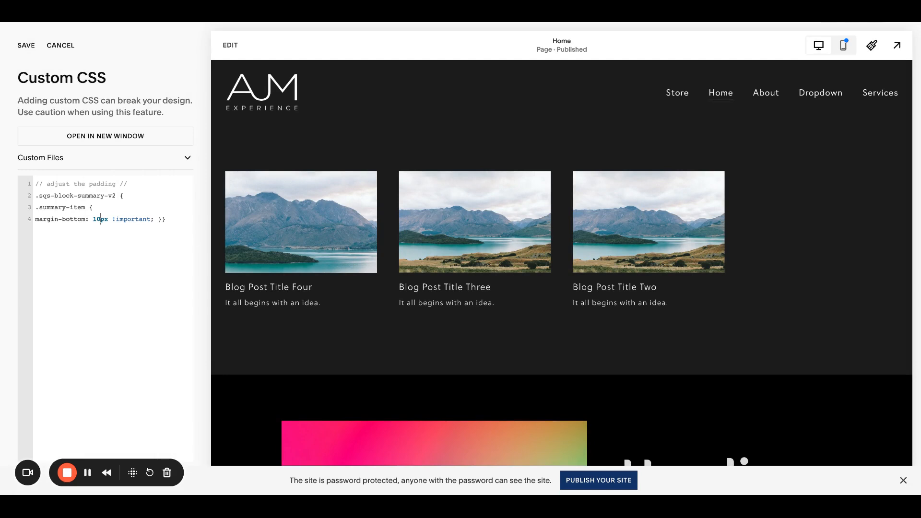
mouse_move(144, 216)
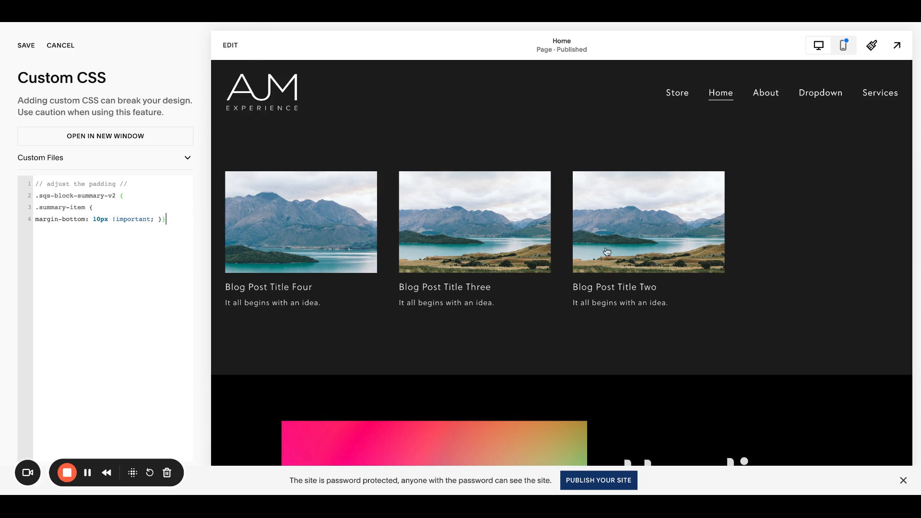
mouse_move(540, 242)
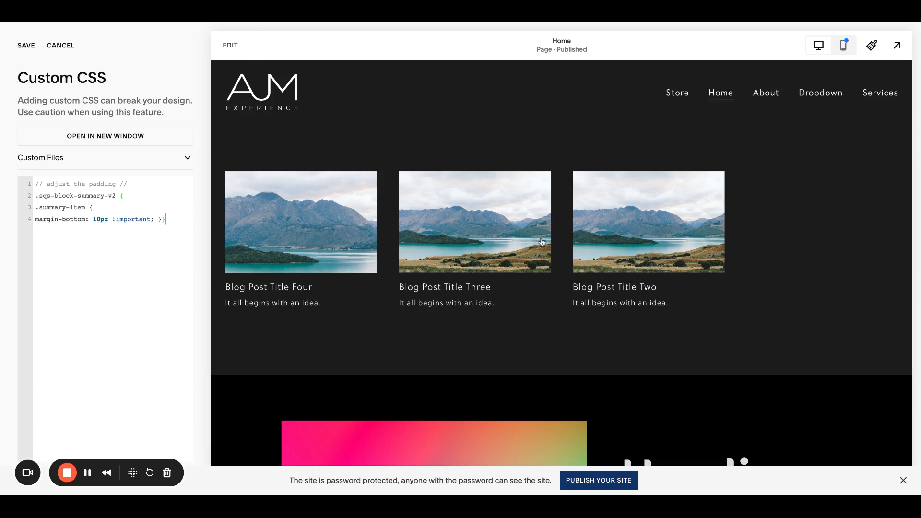
mouse_move(886, 238)
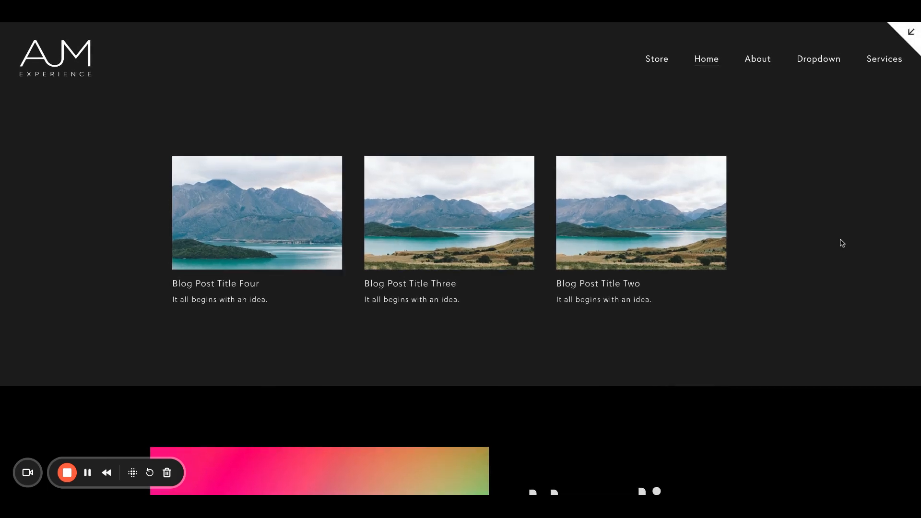
mouse_move(765, 223)
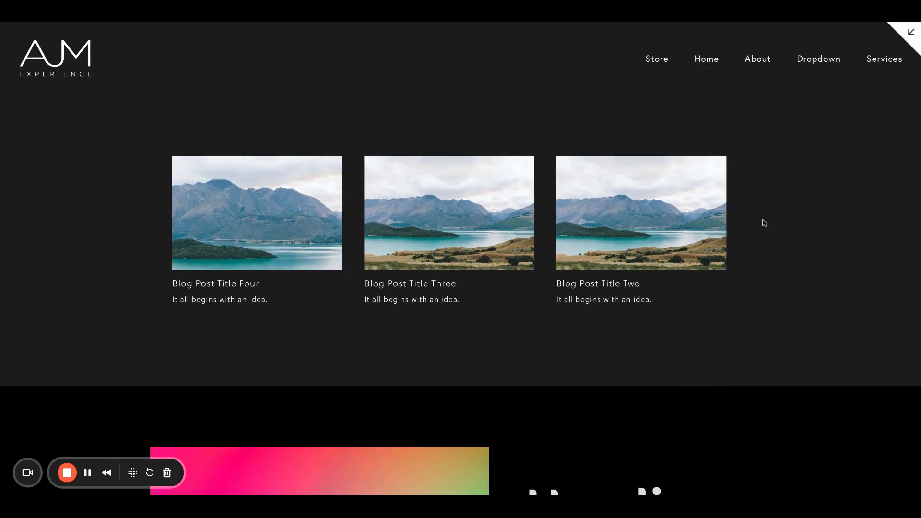
mouse_move(881, 138)
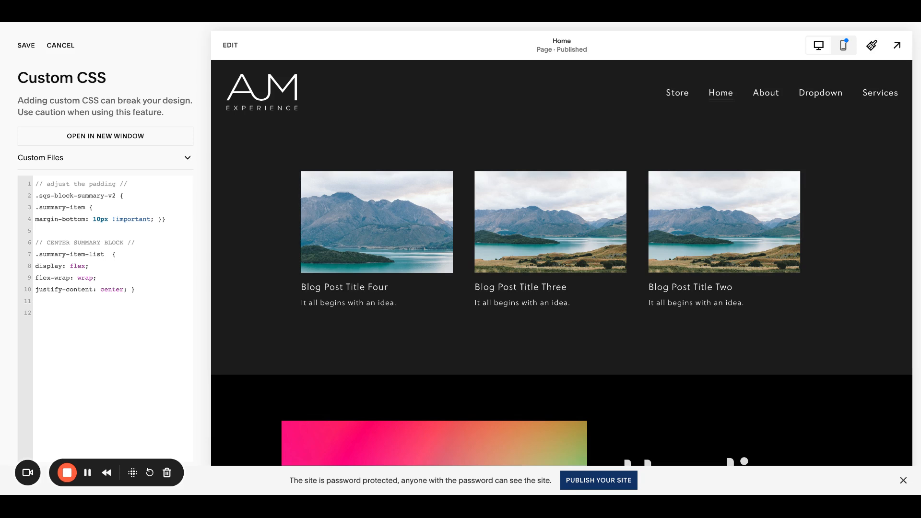
mouse_move(230, 23)
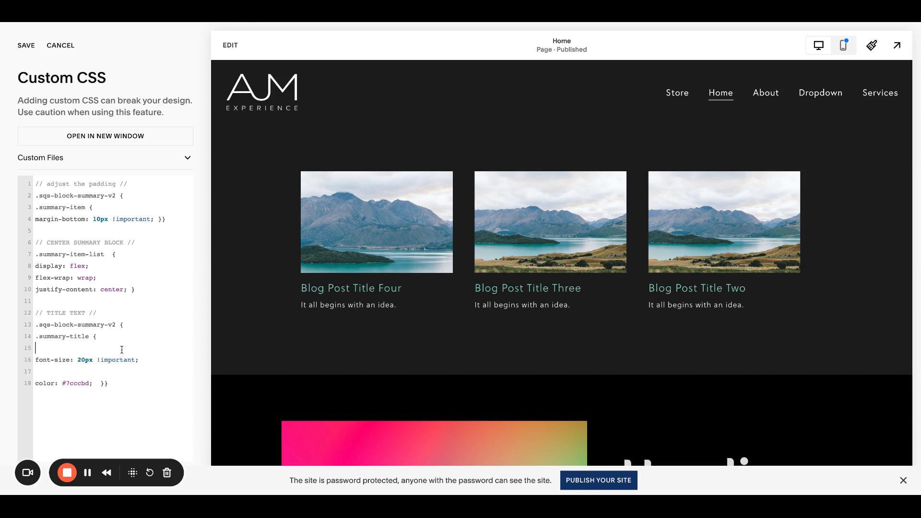
Tidy the .summary-title rule and add text-transform: uppercase alongside 20px size and #7cccbd color
key(Backspace)
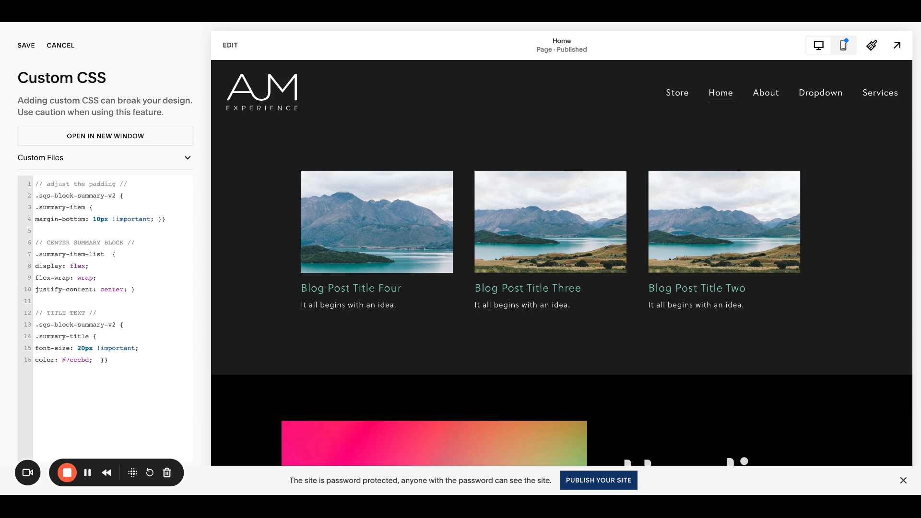
mouse_move(330, 294)
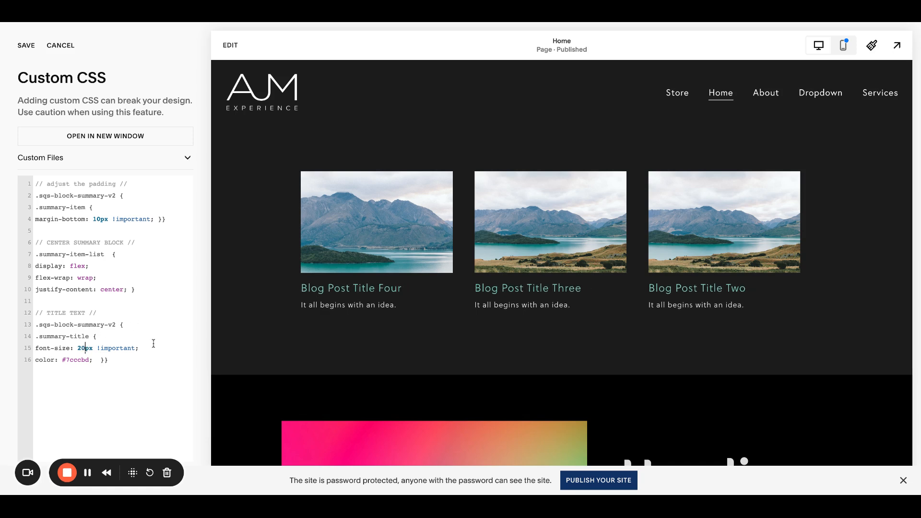
key(Enter)
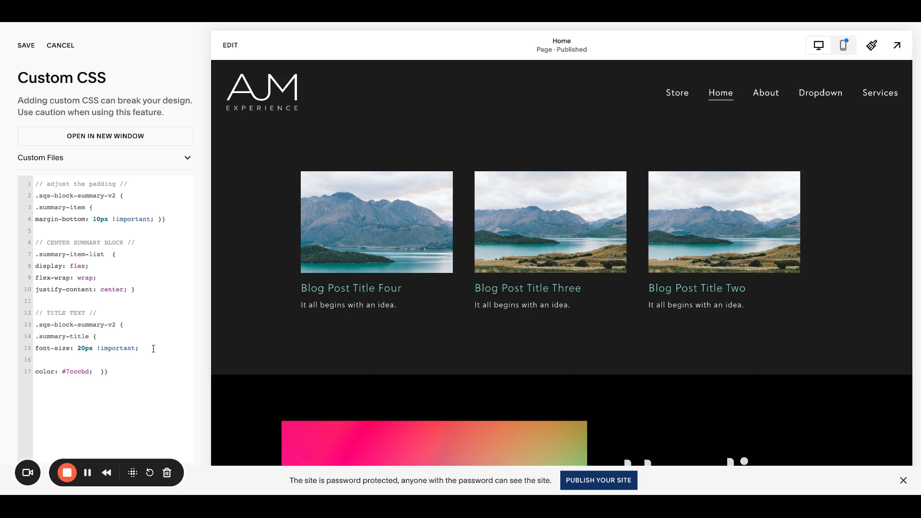
text(text-tran)
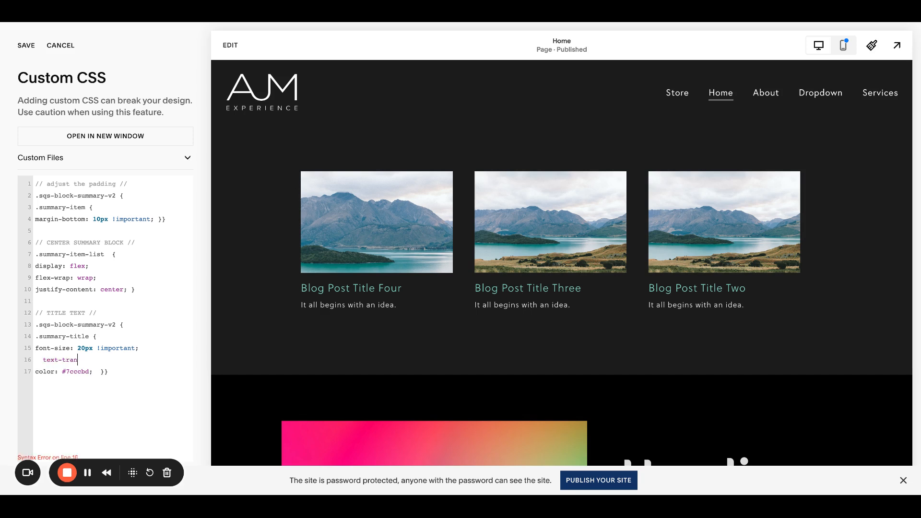
text(sform: uppercase)
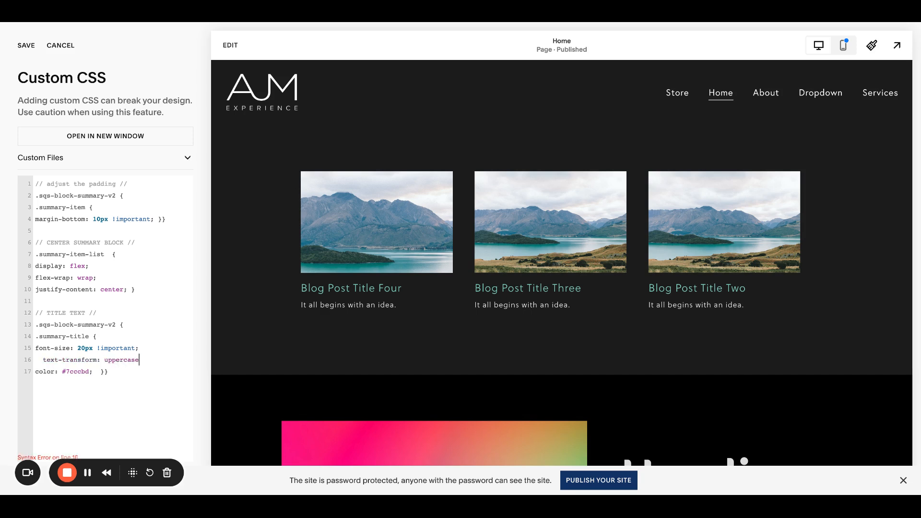
text(;)
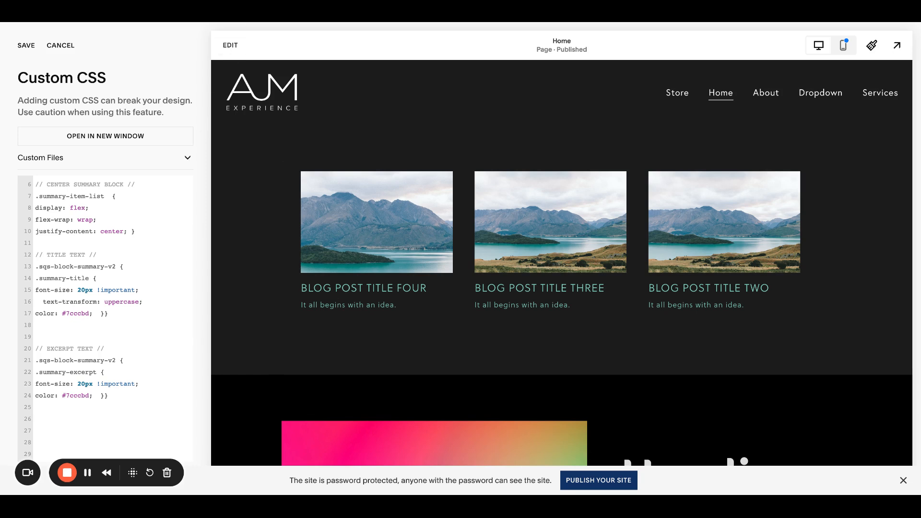
mouse_move(511, 220)
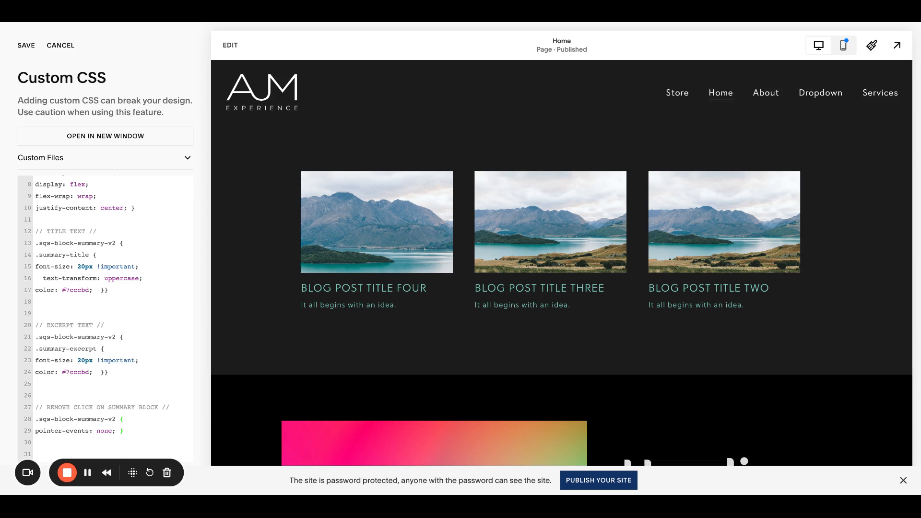
mouse_move(218, 394)
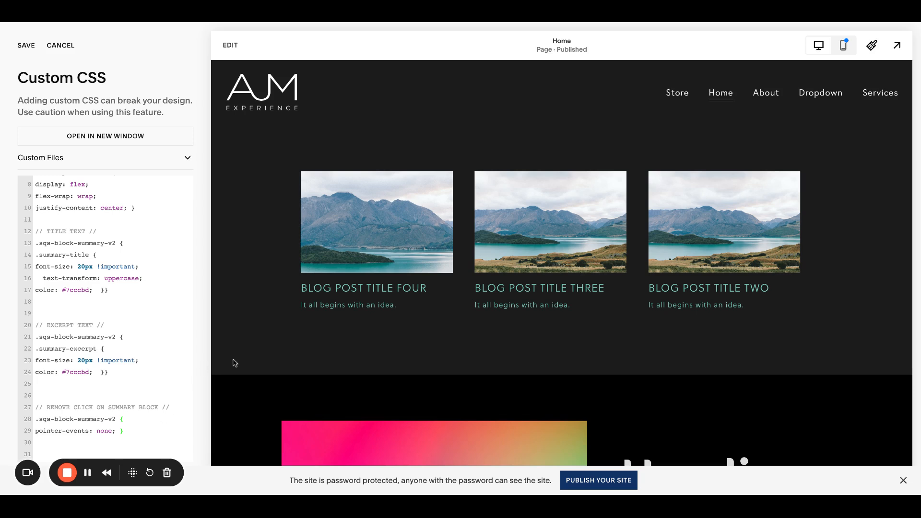
mouse_move(237, 378)
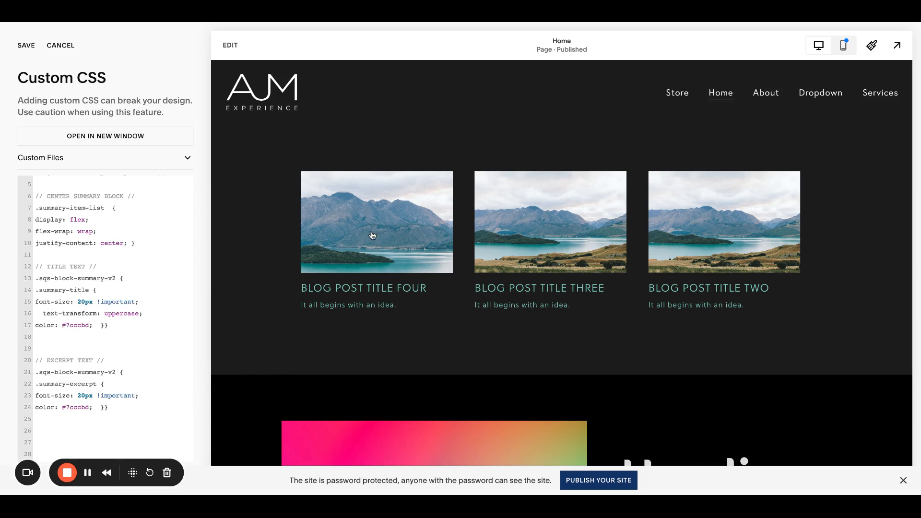
mouse_move(347, 289)
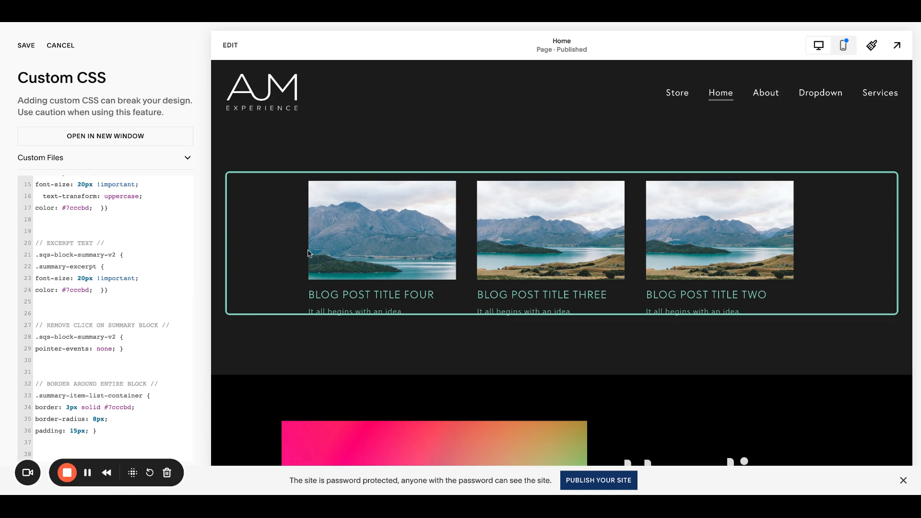
mouse_move(844, 251)
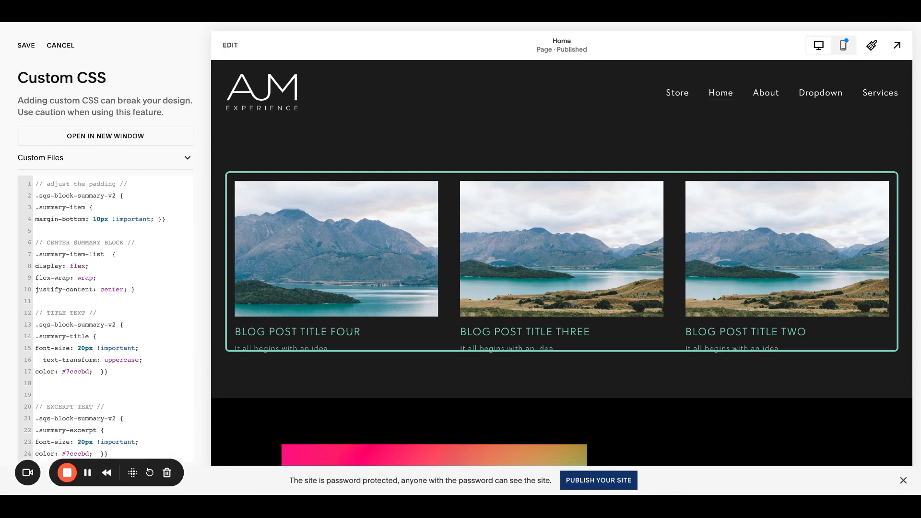
Delete the padding and centering rules, preview the page full-size, and return to the CSS editor
drag(38, 241, 136, 288)
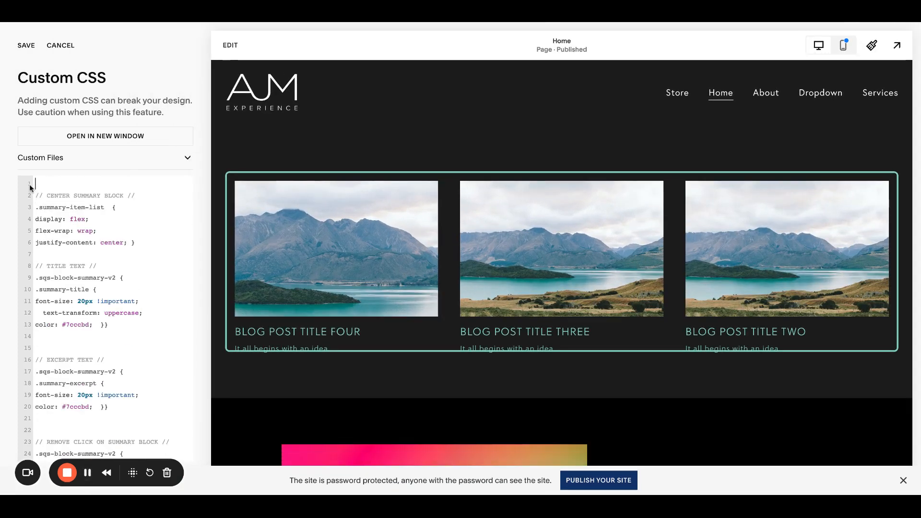
click(843, 45)
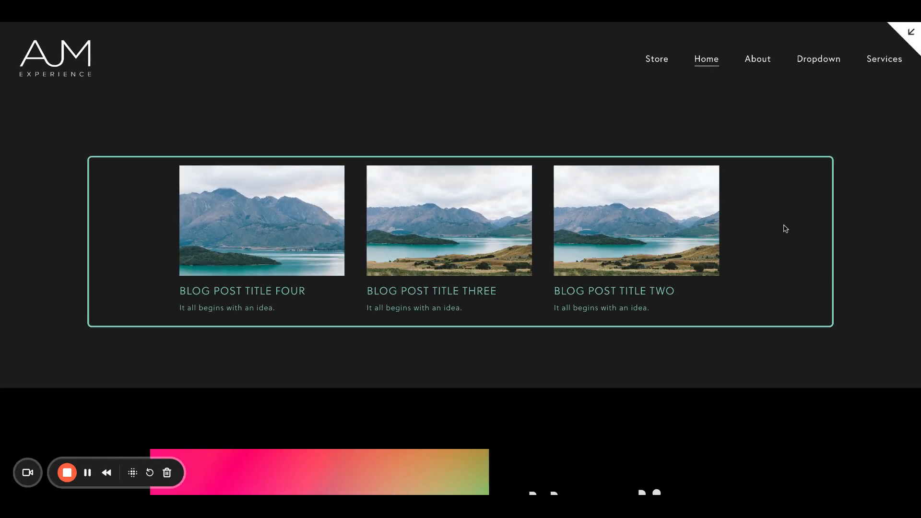
mouse_move(905, 56)
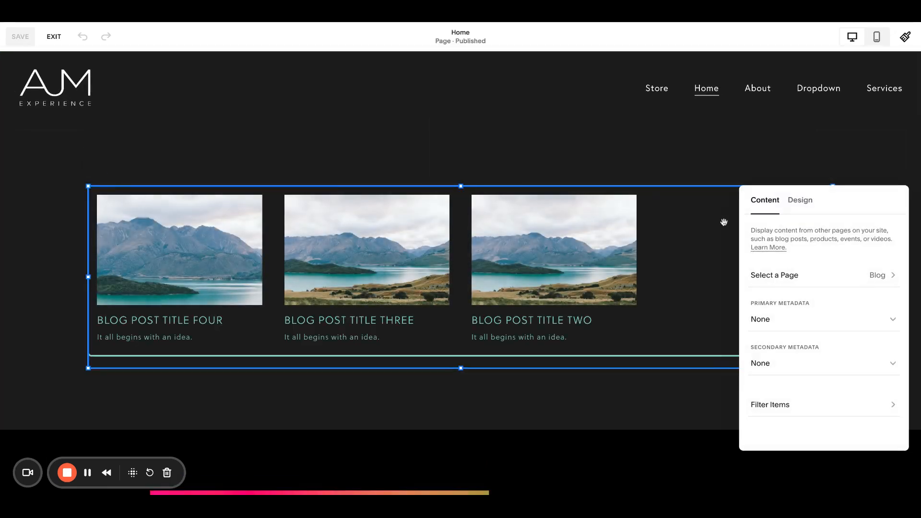
click(799, 199)
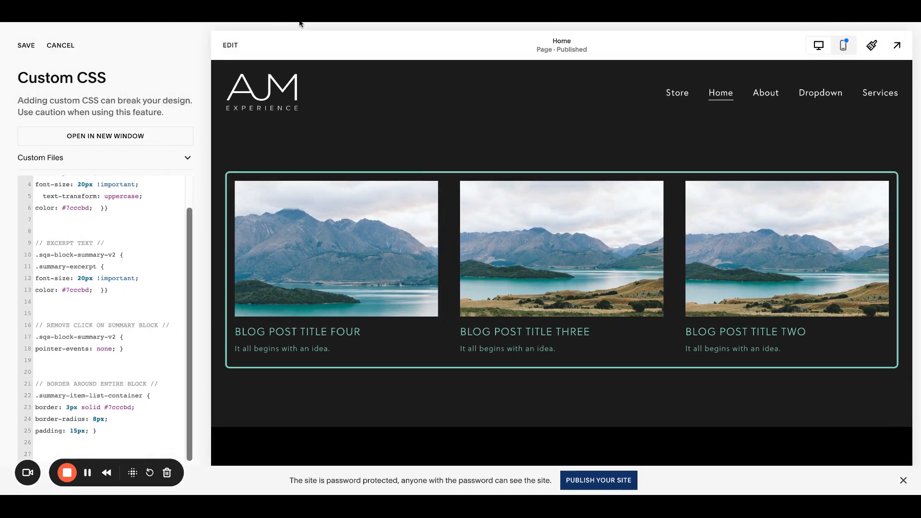
mouse_move(394, 234)
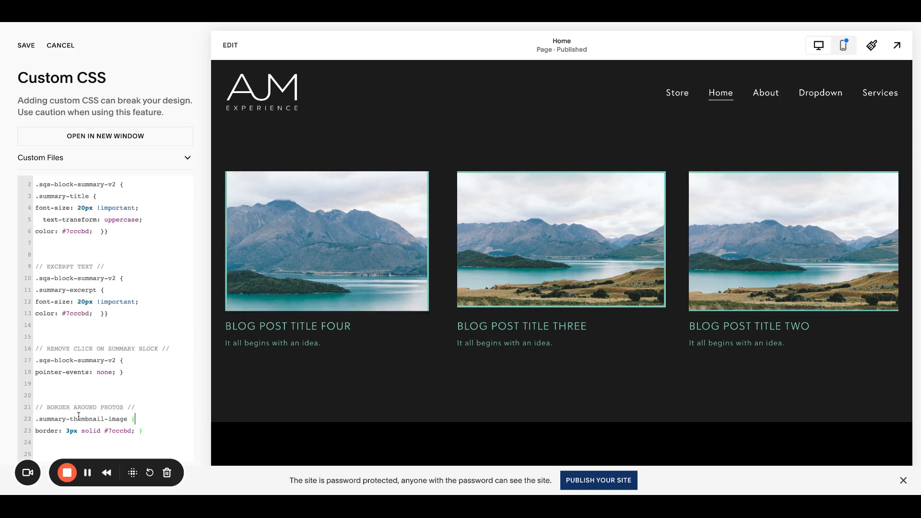
mouse_move(880, 93)
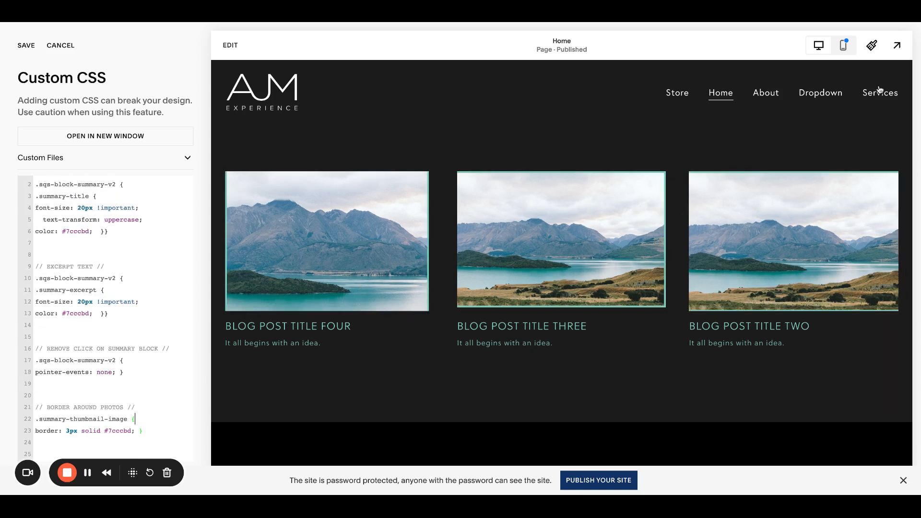
Leave only a .summary-thumbnail-container rule with border: 3px solid #7cccbd and preview the page
click(898, 45)
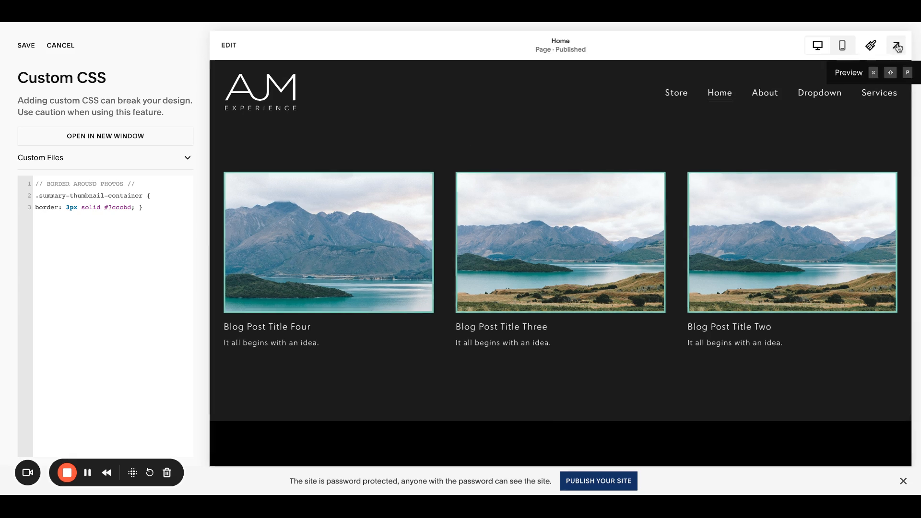
click(896, 45)
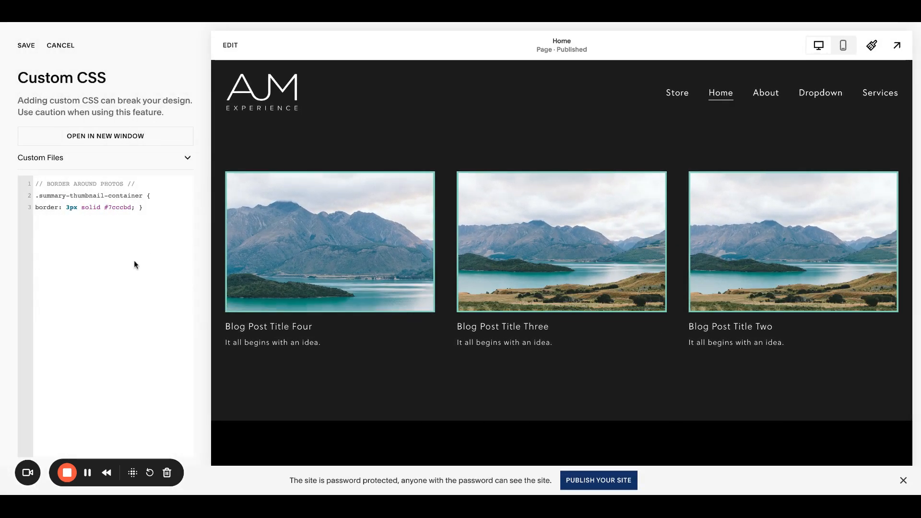
mouse_move(83, 398)
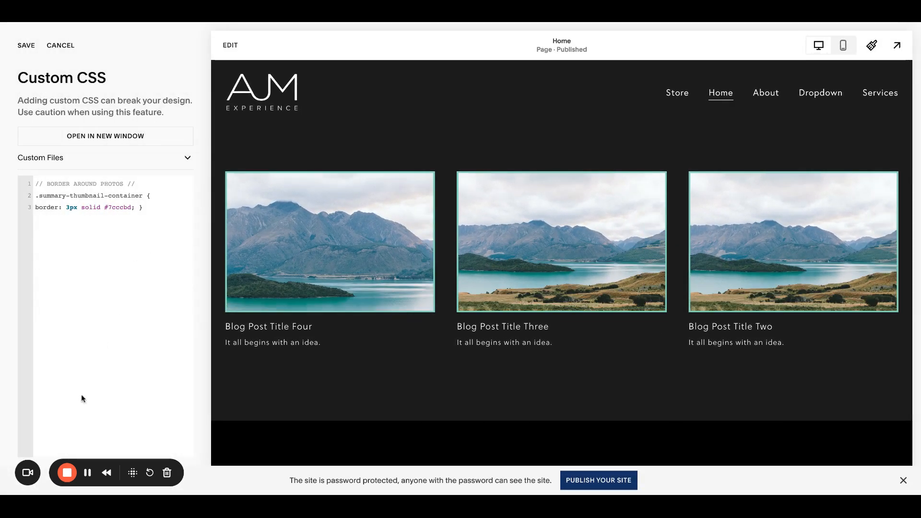